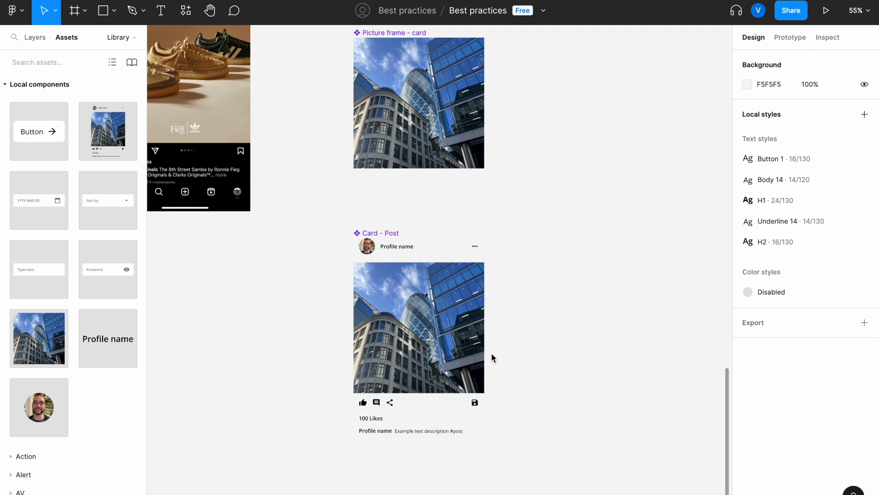
mouse_move(549, 280)
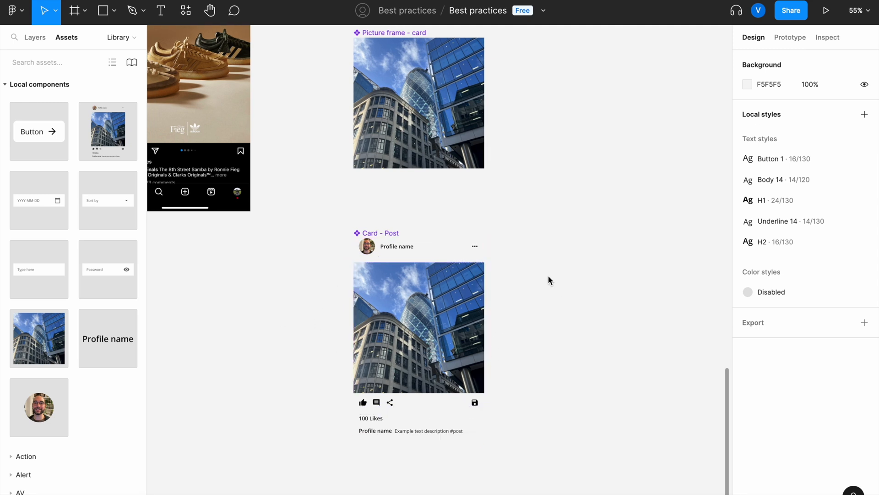
Browse Figma Community, then search for 'material ui icons'
left_click(418, 327)
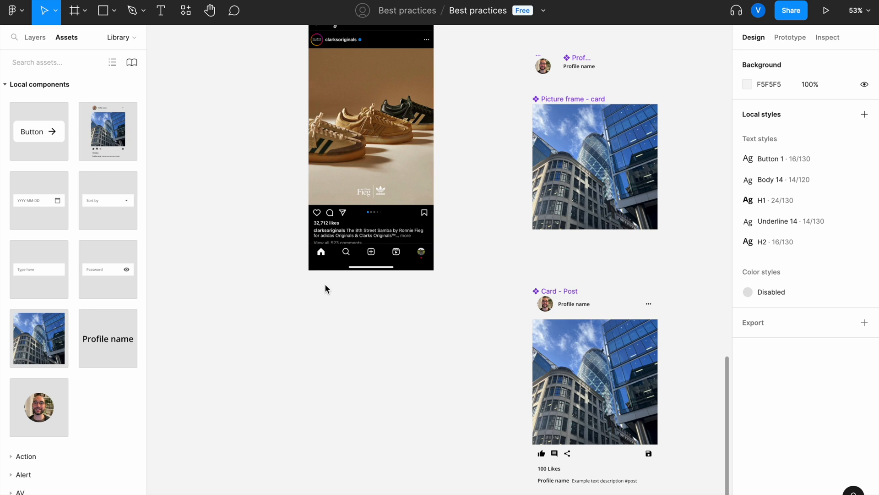
mouse_move(380, 285)
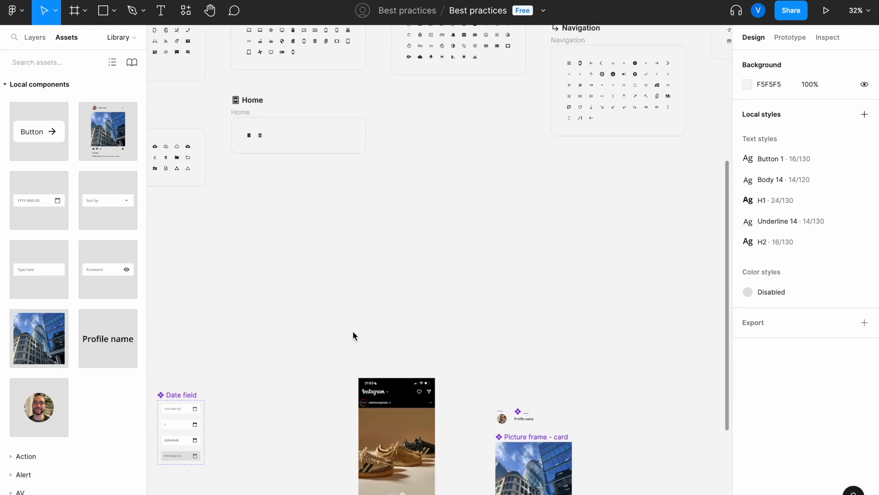
scroll("down", 3)
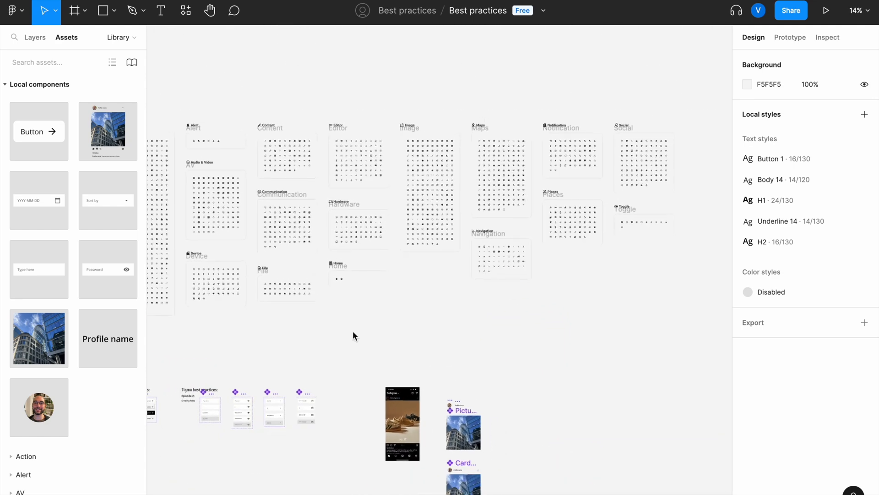
scroll("down", 3)
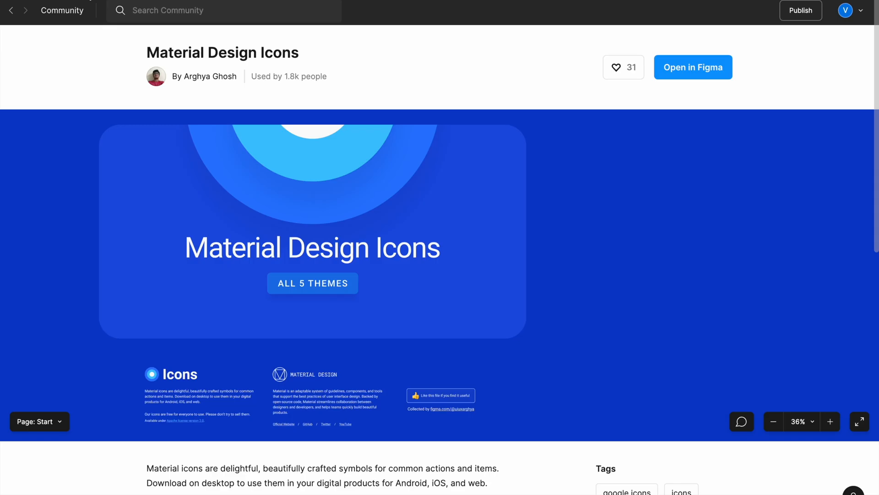
mouse_move(330, 300)
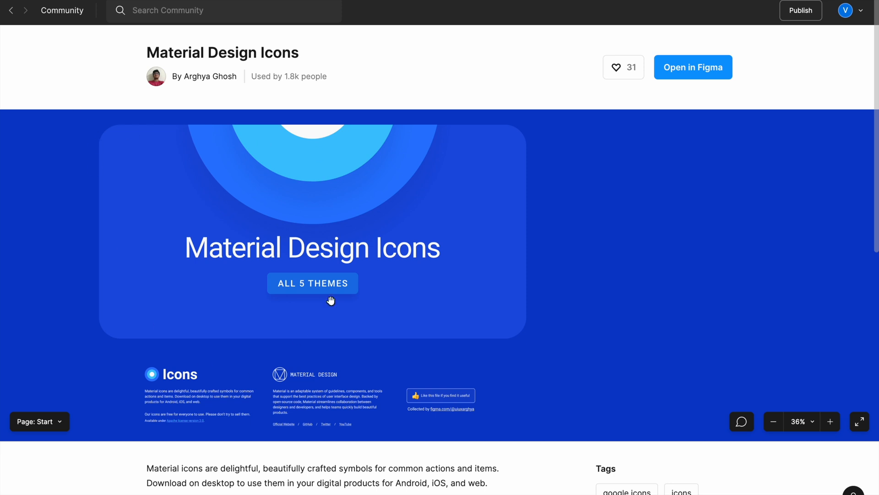
mouse_move(42, 12)
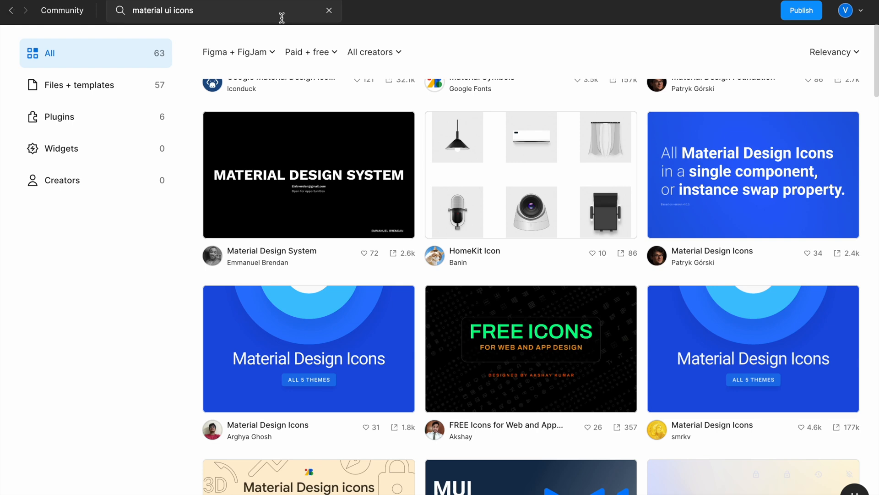
left_click(329, 10)
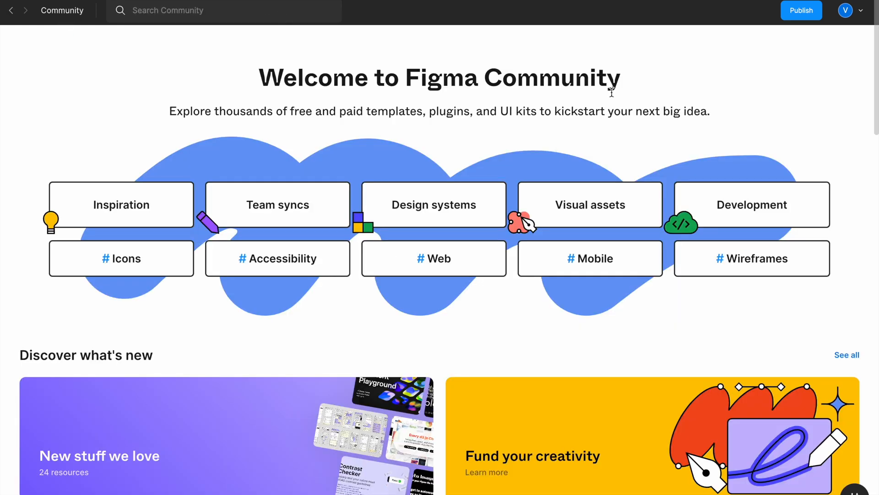
type("material")
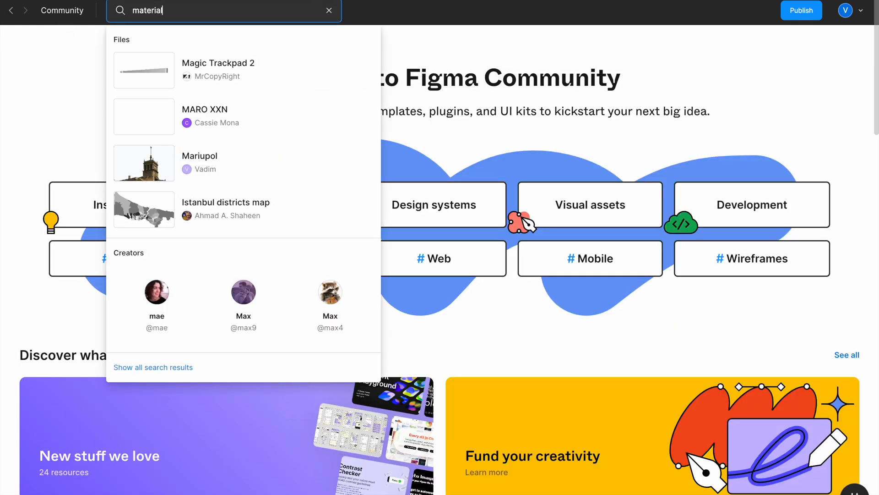
type("ui")
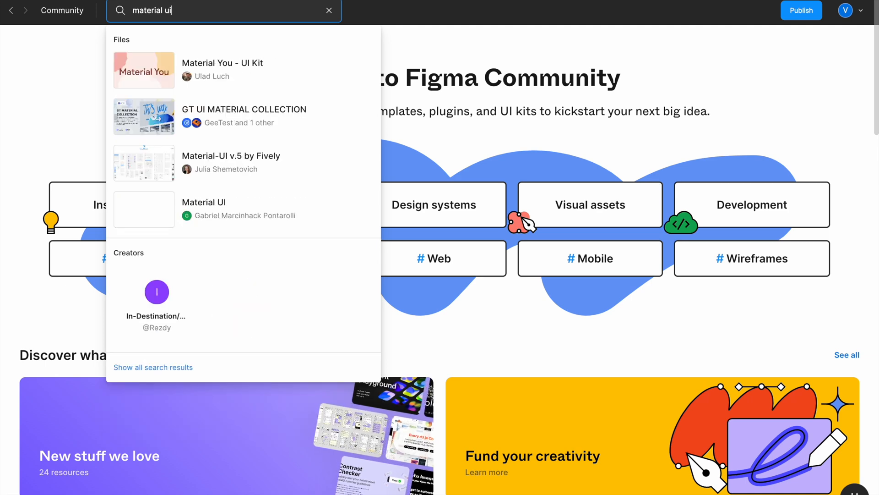
type("icons")
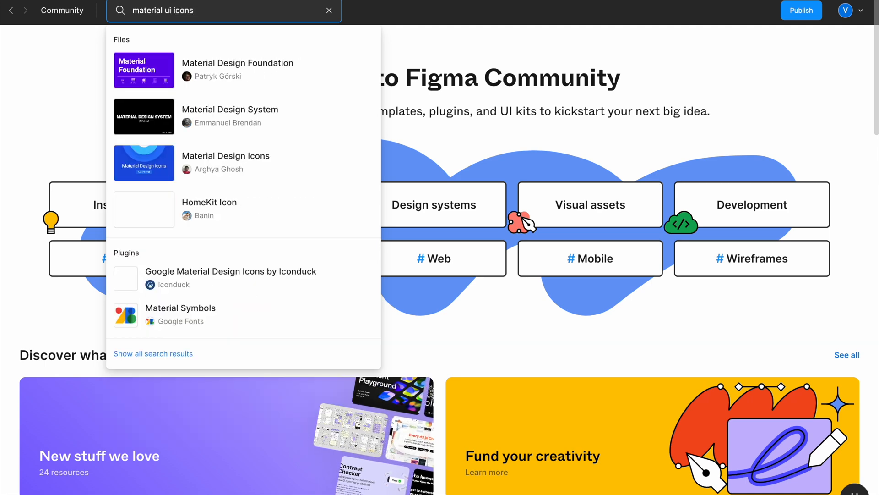
Open Material Design Icons, review its theme pages, and copy it into Figma drafts
left_click(226, 156)
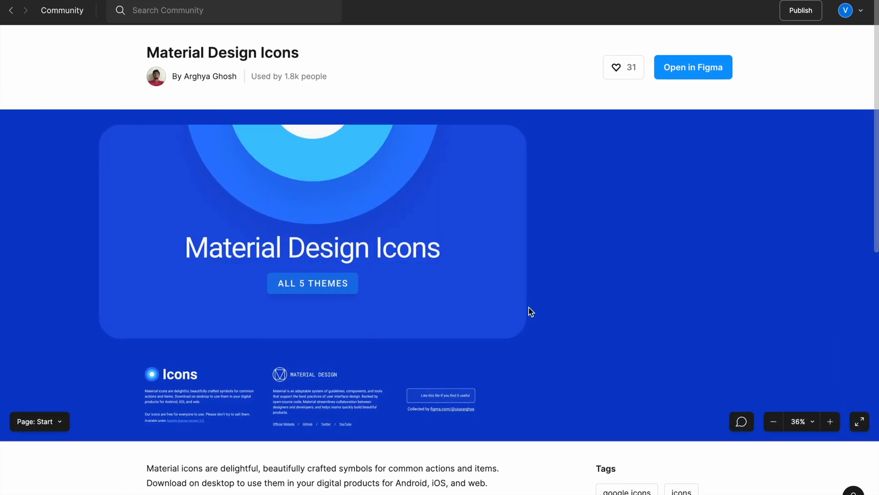
left_click(35, 421)
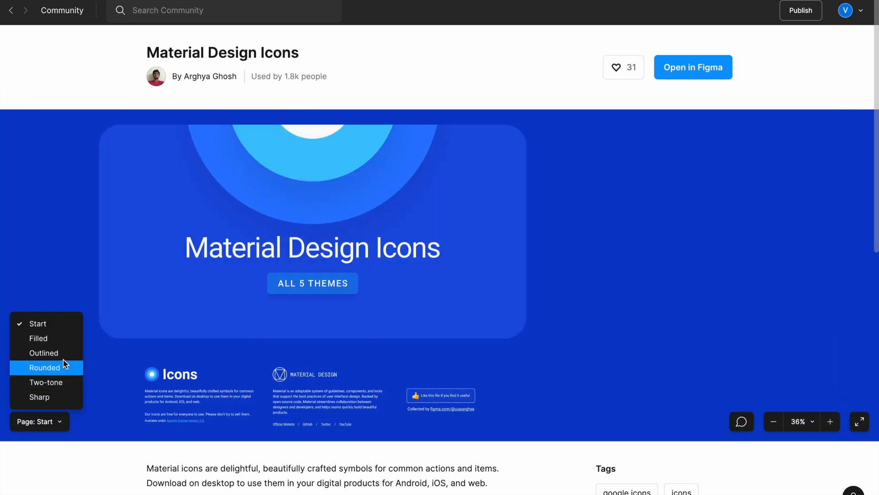
mouse_move(38, 337)
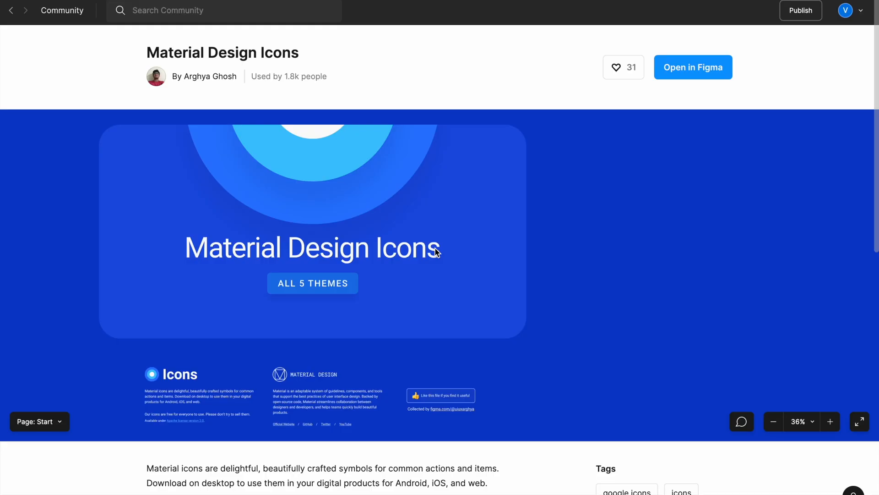
left_click(693, 67)
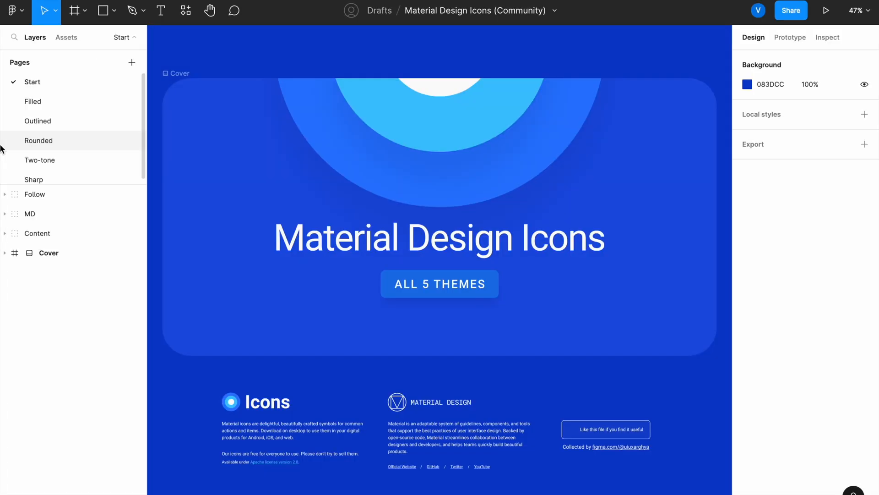
Return to the Best practices file and inspect the globe icon component
left_click(38, 121)
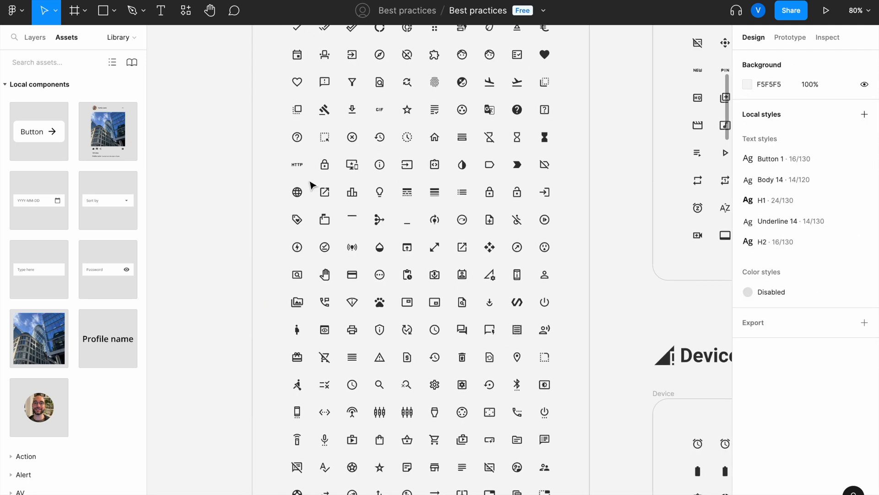
left_click(297, 192)
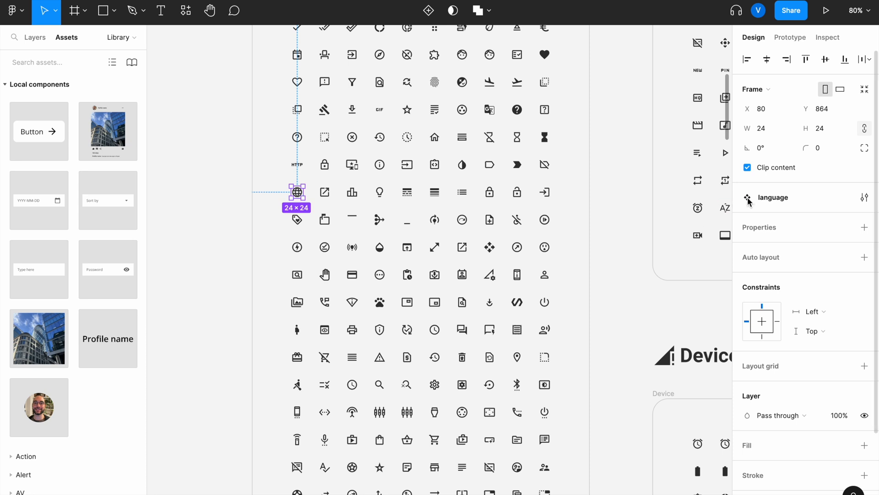
left_click(193, 297)
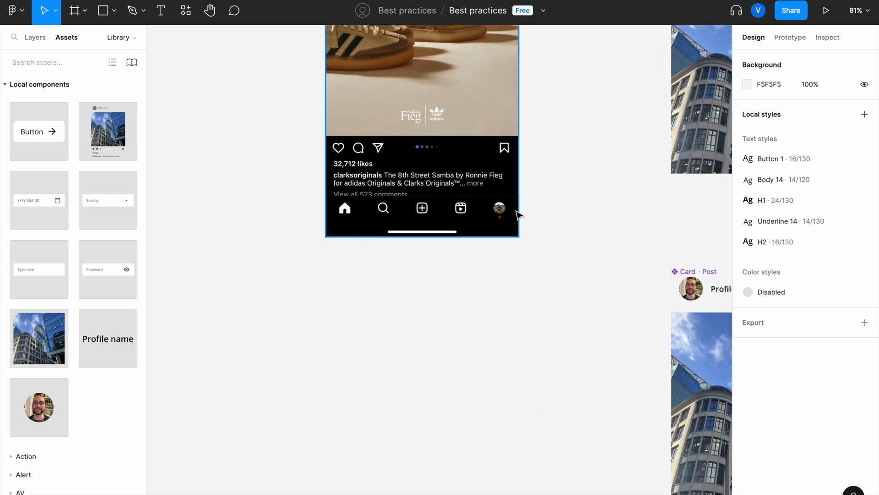
Search Assets for 'home' and place the outlined home icon below the mockup
left_click(235, 198)
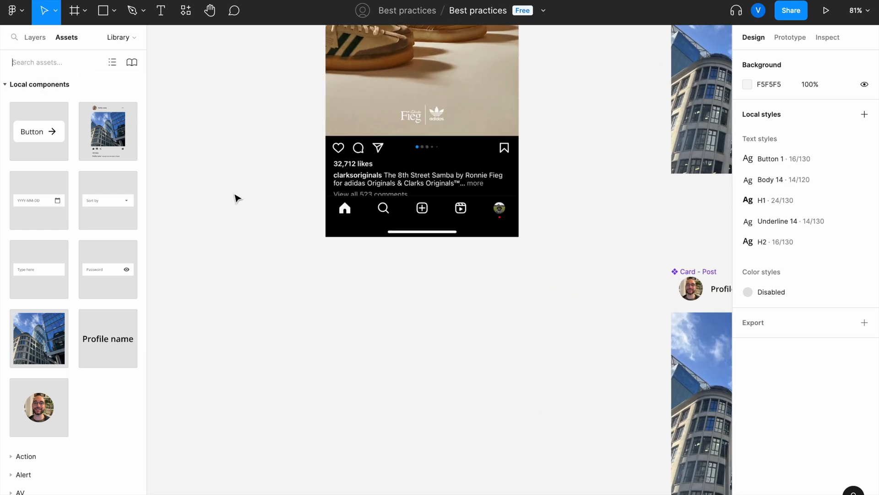
type("home")
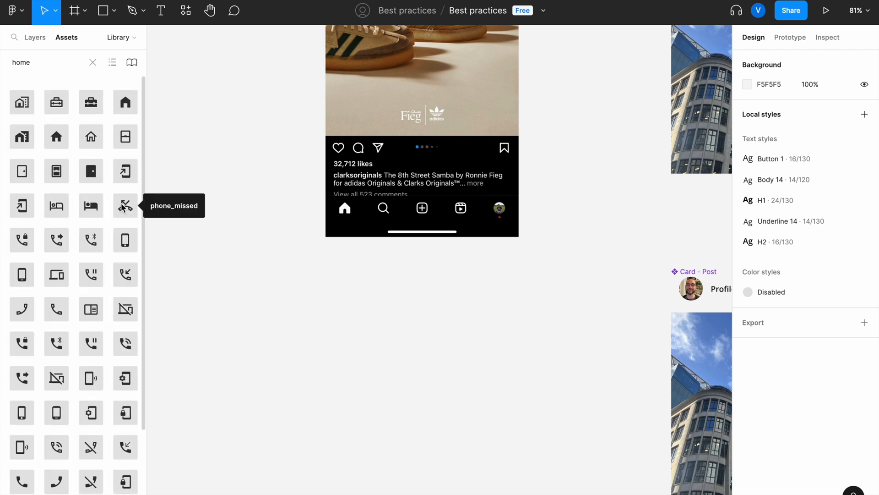
mouse_move(125, 103)
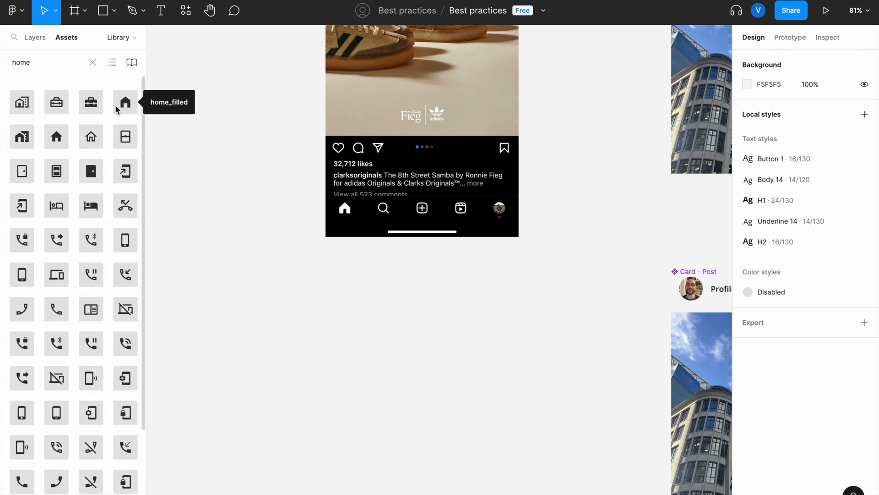
mouse_move(90, 136)
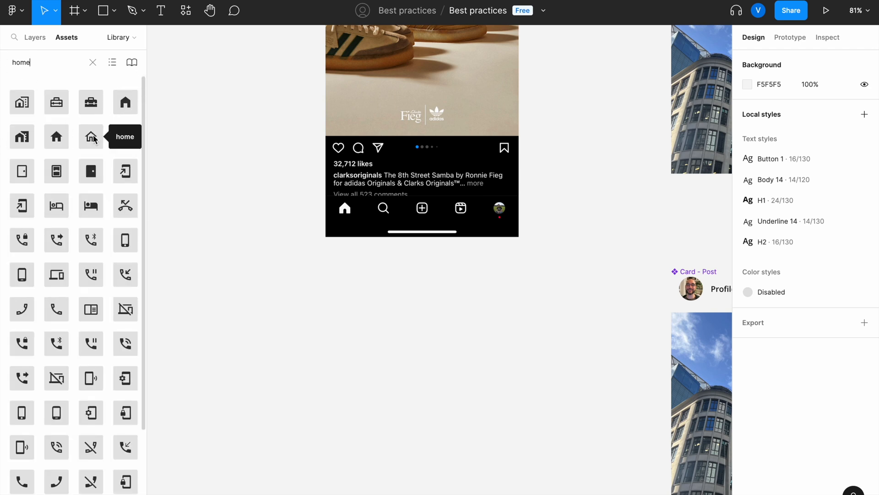
mouse_move(56, 136)
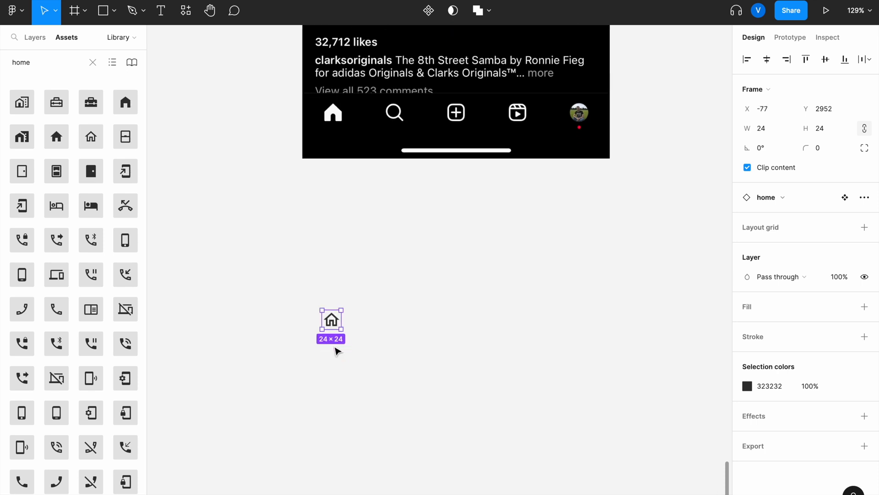
mouse_move(577, 133)
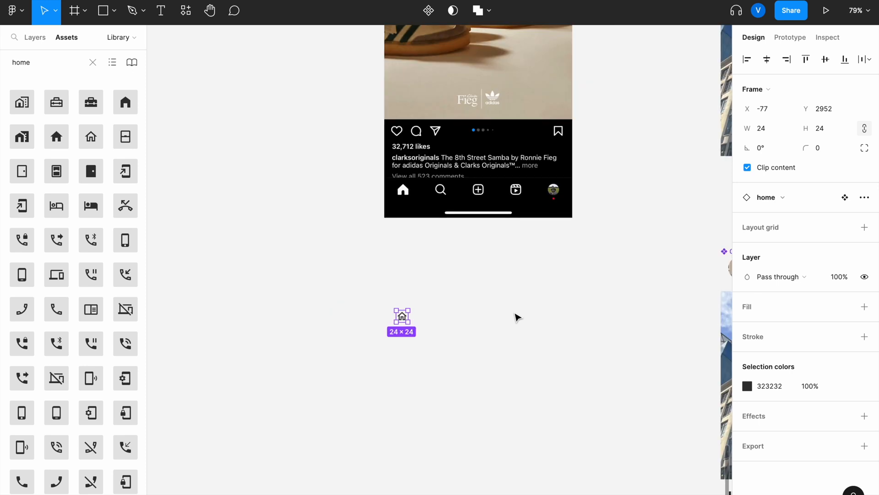
mouse_move(432, 200)
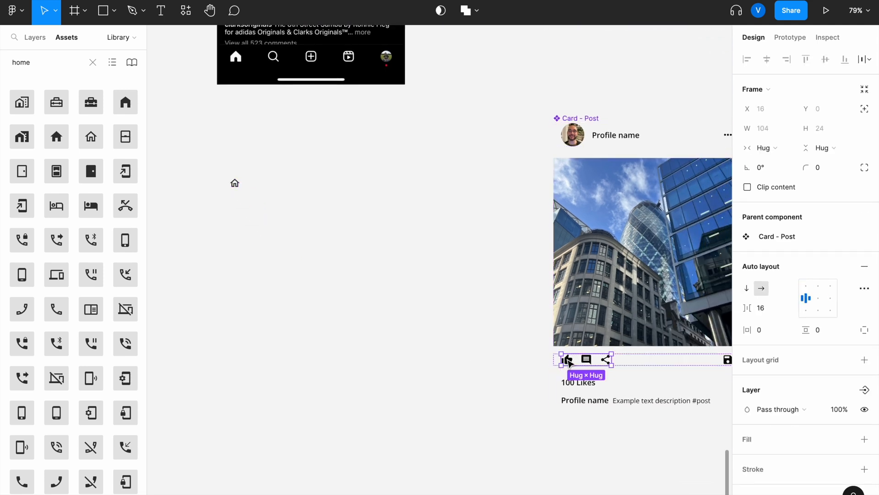
left_click(422, 328)
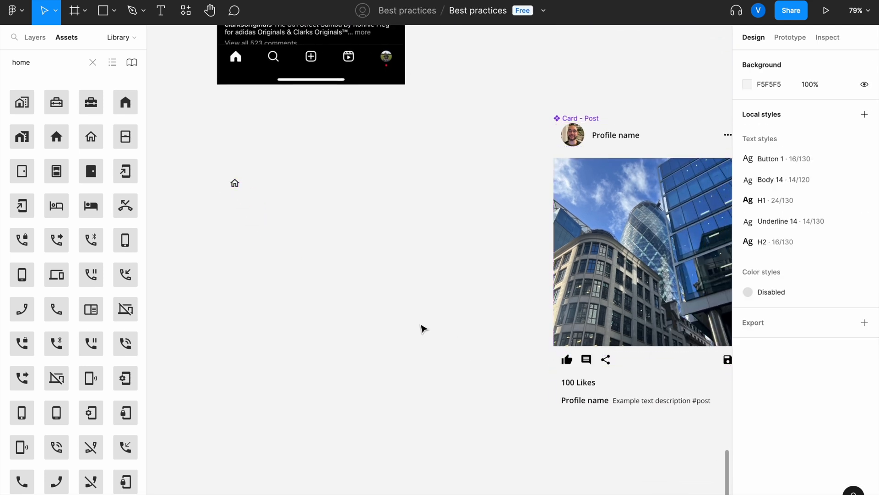
left_click(234, 183)
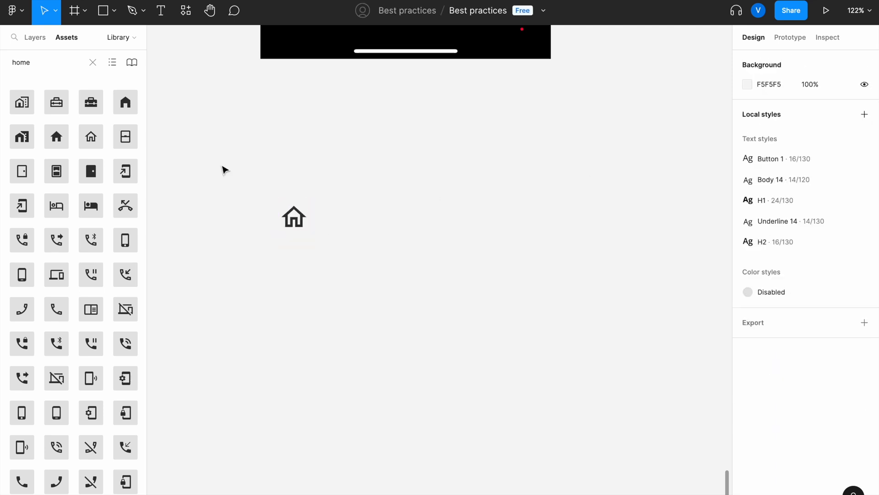
Place the search icon beside the home icon and search Assets for 'add'
left_click(92, 62)
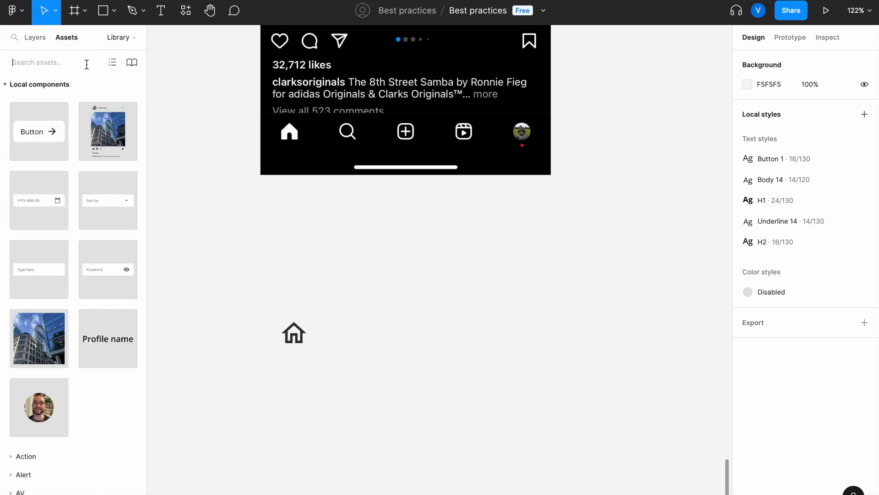
type("search")
type("4")
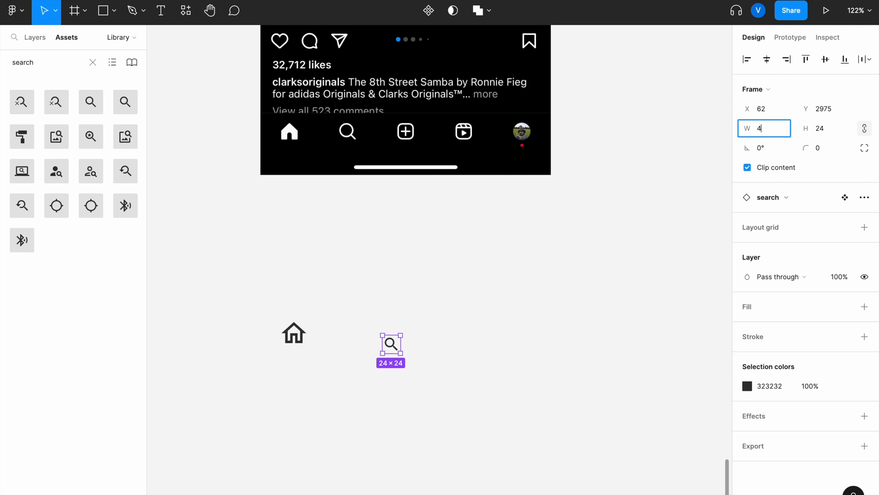
left_click(423, 327)
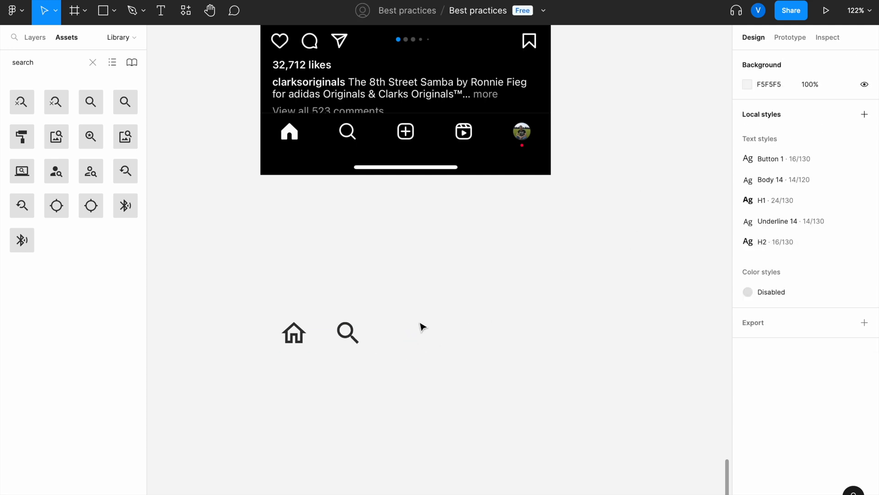
left_click(93, 62)
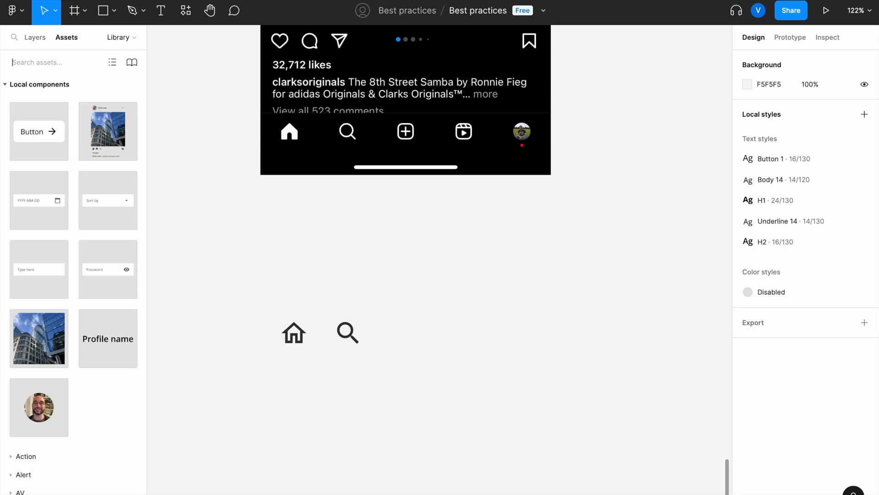
type("add")
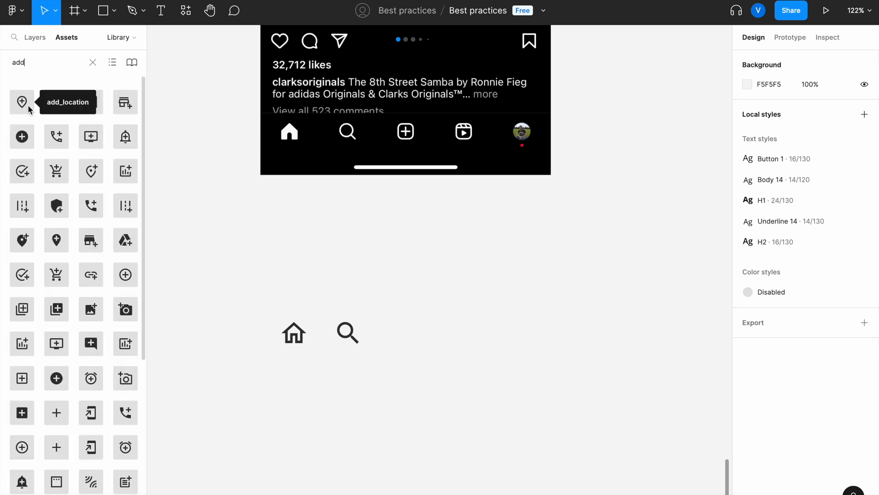
mouse_move(56, 171)
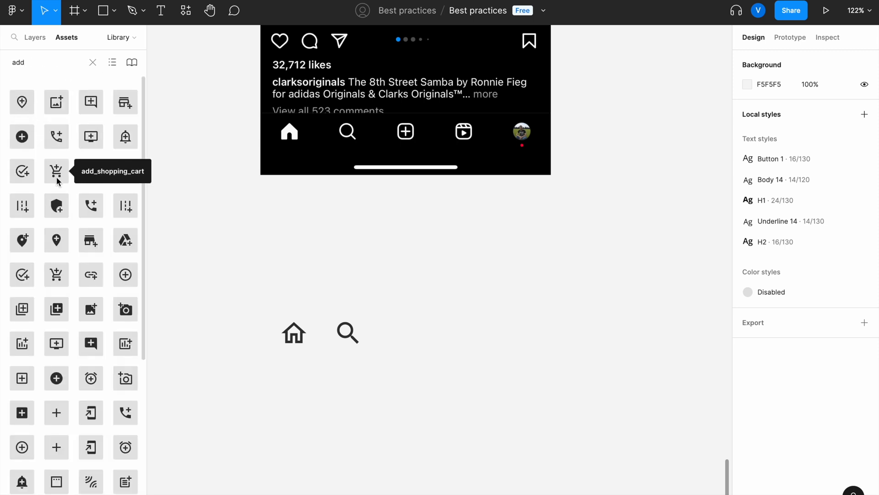
mouse_move(125, 274)
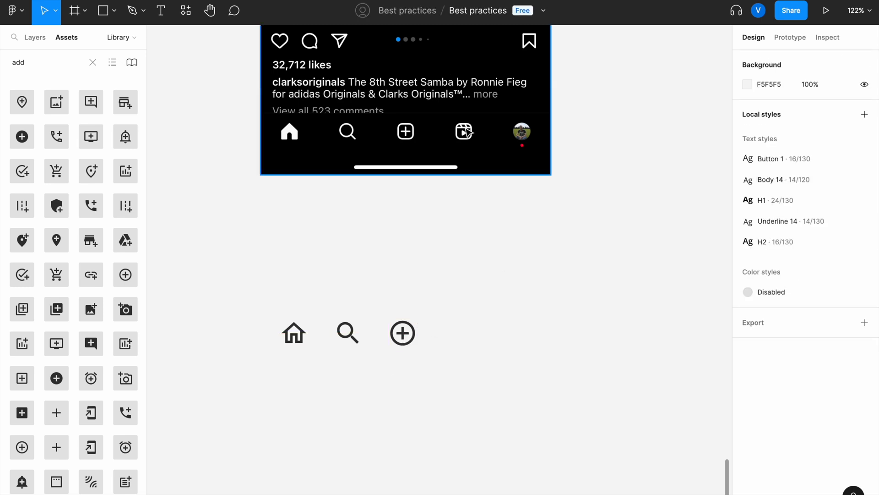
Place the outlined play-circle icon in the row and search Assets for 'profile'
left_click(92, 62)
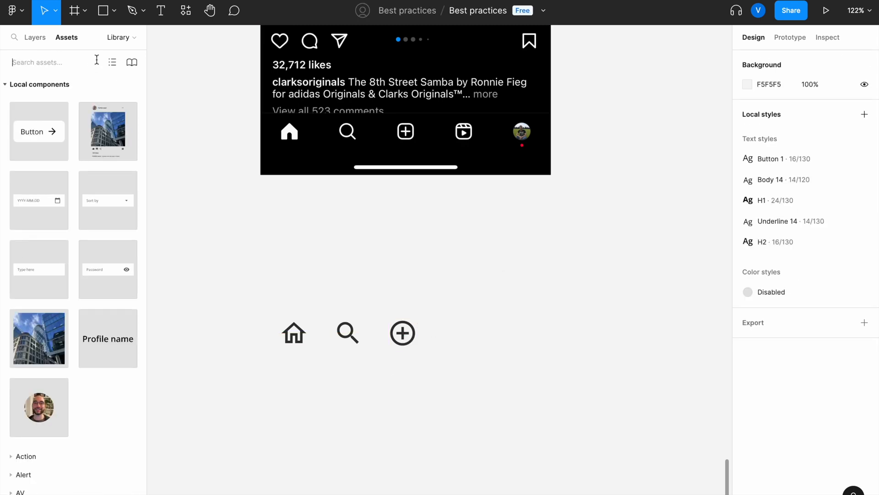
type("play")
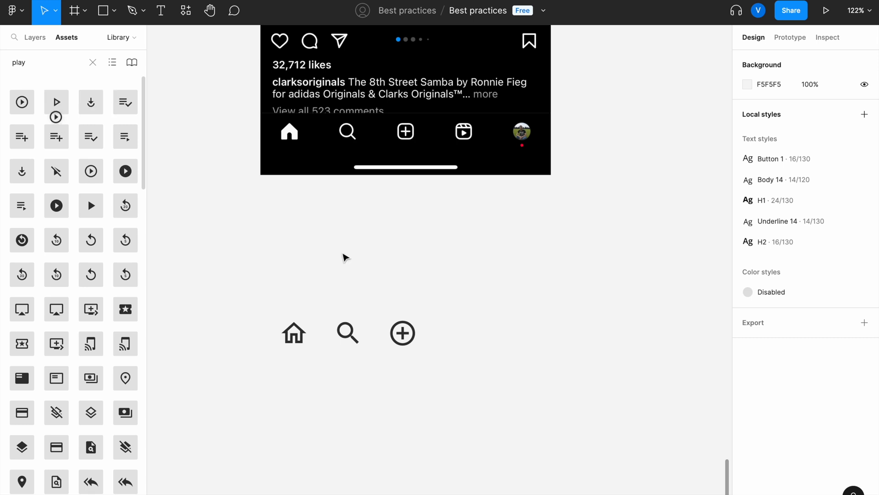
left_click(477, 327)
type("40")
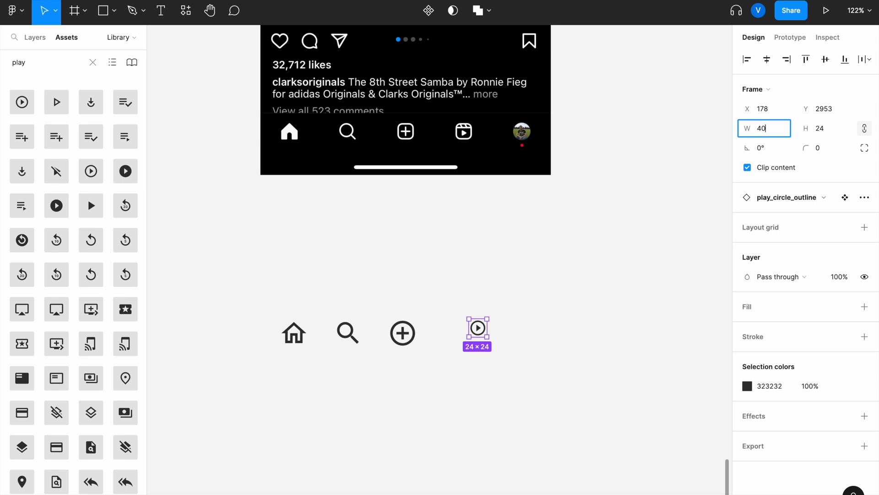
left_click(560, 359)
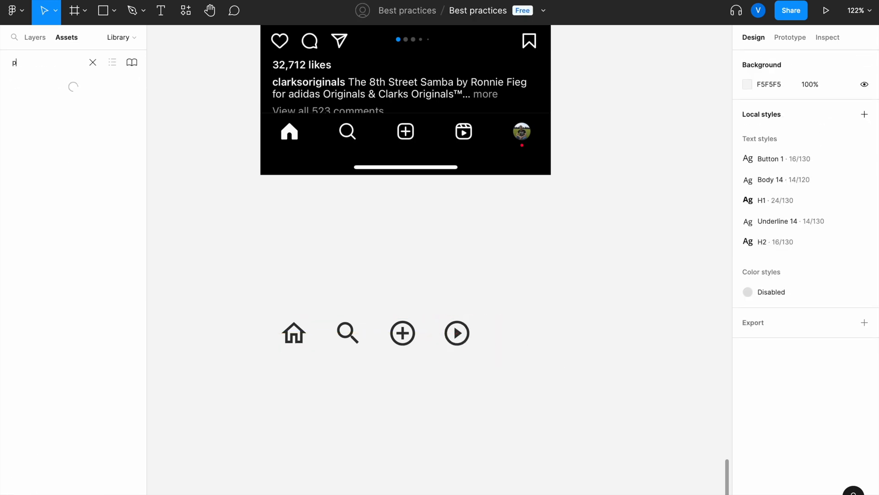
type("profile")
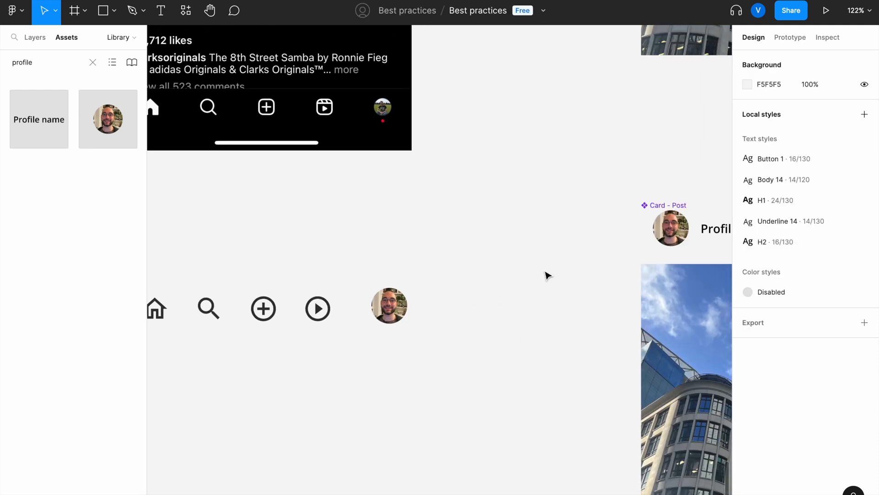
Drop the round profile photo at the end of the row, after the play icon
left_click(389, 306)
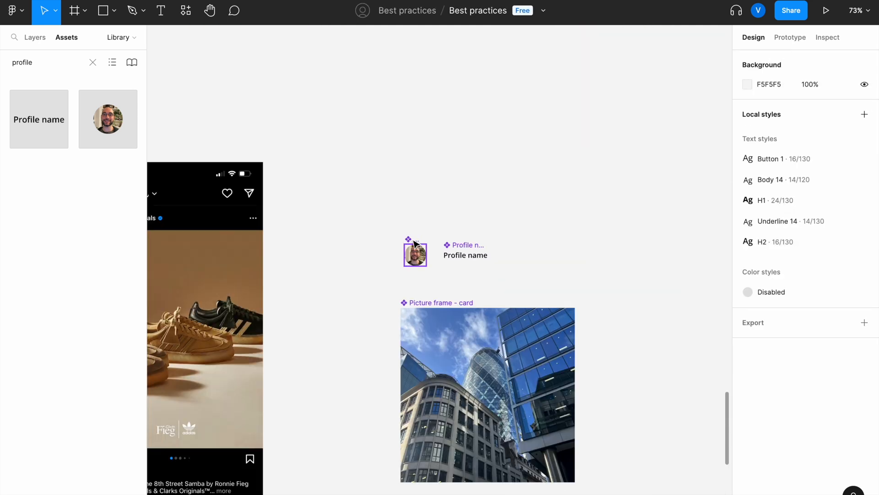
left_click(415, 251)
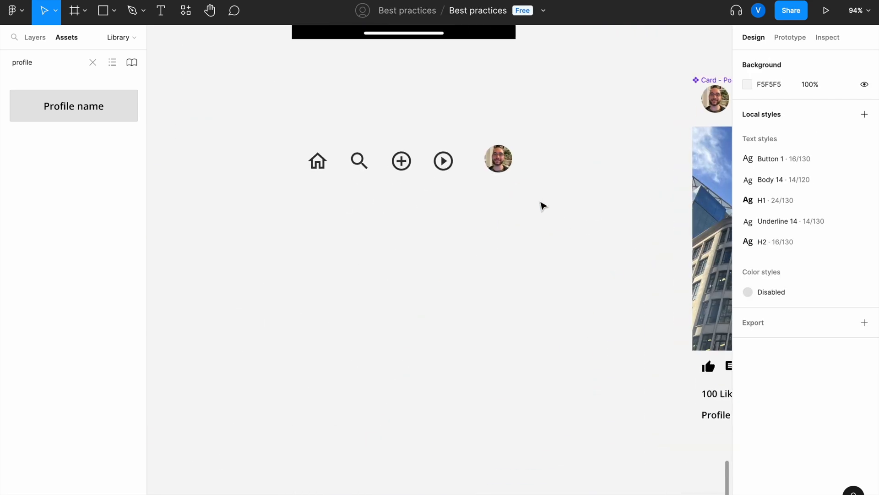
Wrap the five icons in an auto layout frame with fixed width 390
left_click(497, 159)
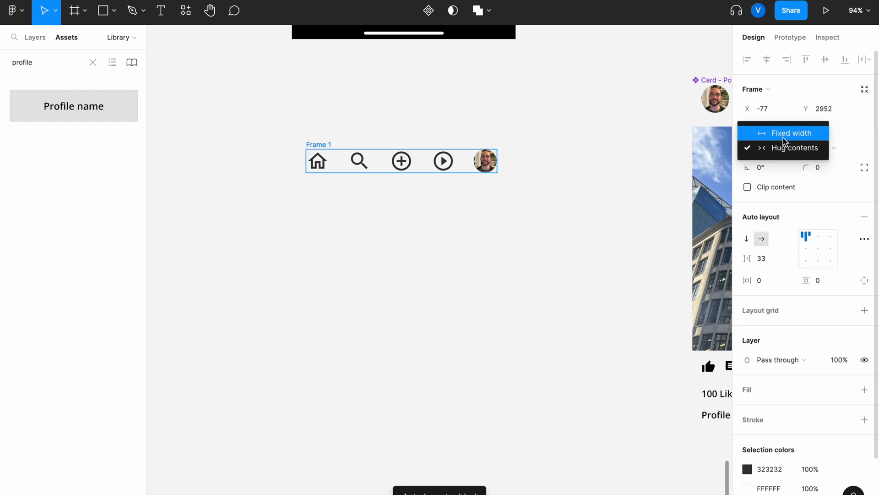
left_click(790, 133)
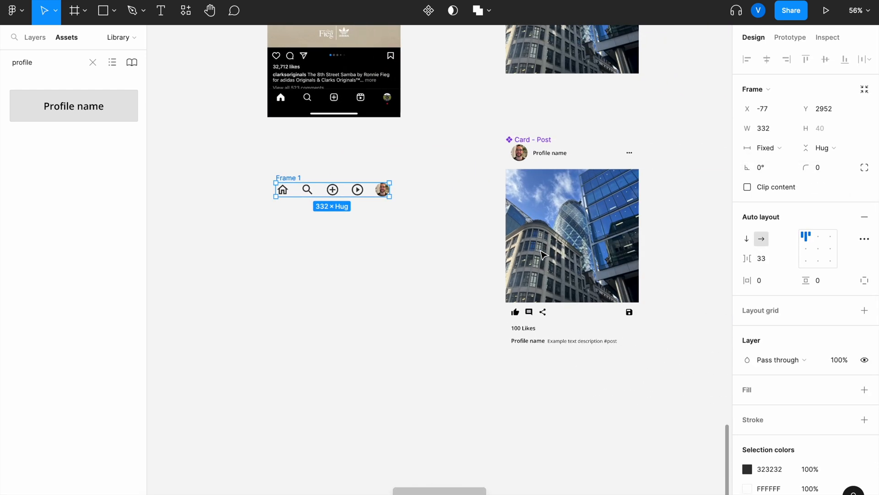
left_click(564, 235)
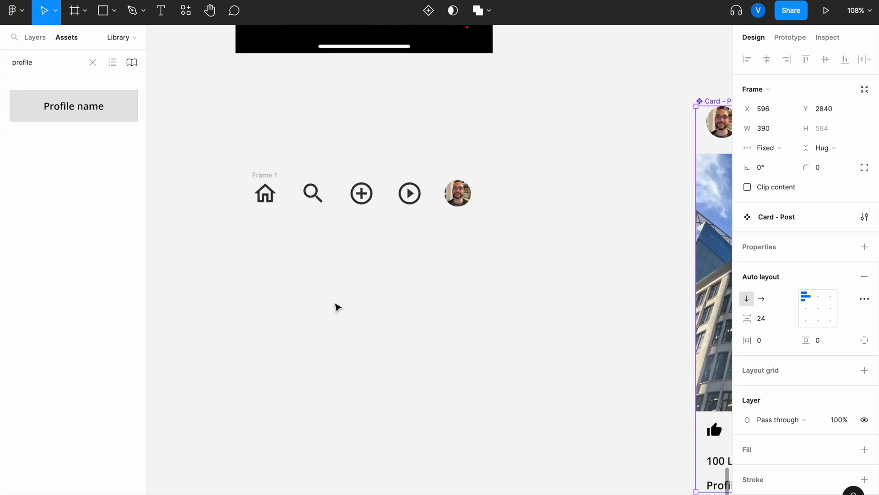
left_click(265, 193)
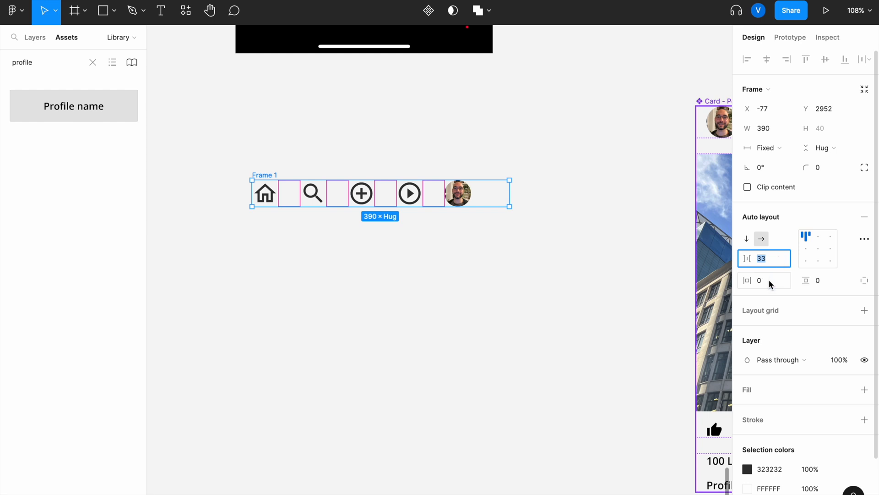
mouse_move(817, 247)
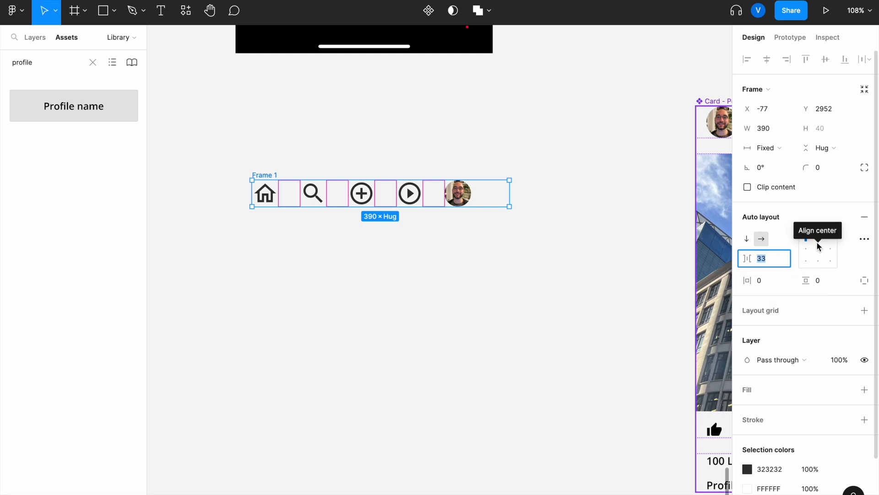
Centre the icons in the frame and set 16 px horizontal and vertical padding
left_click(817, 248)
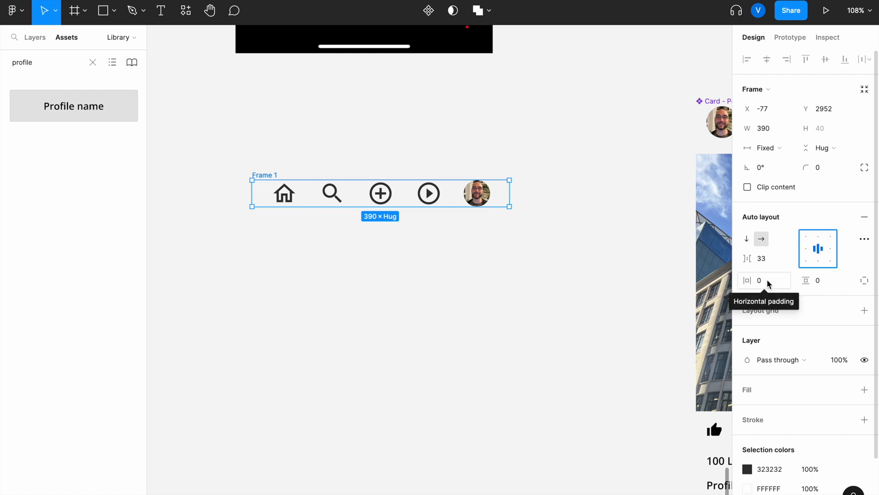
mouse_move(825, 147)
type("1")
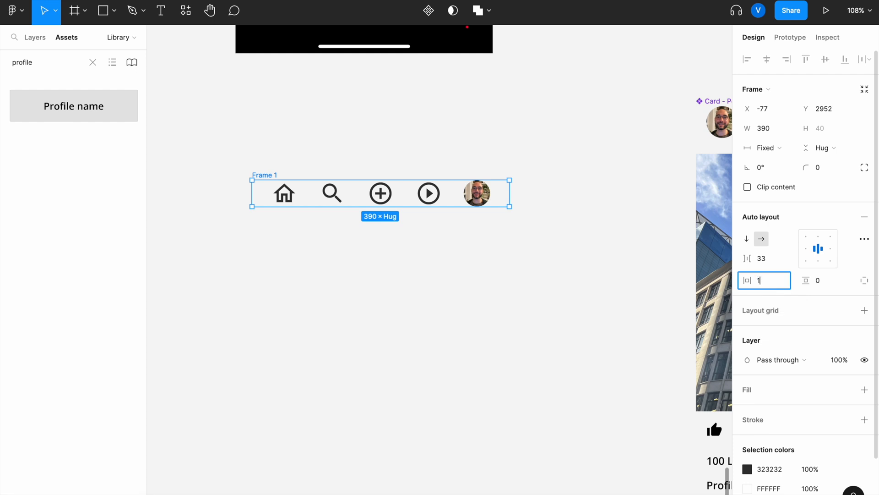
type("6")
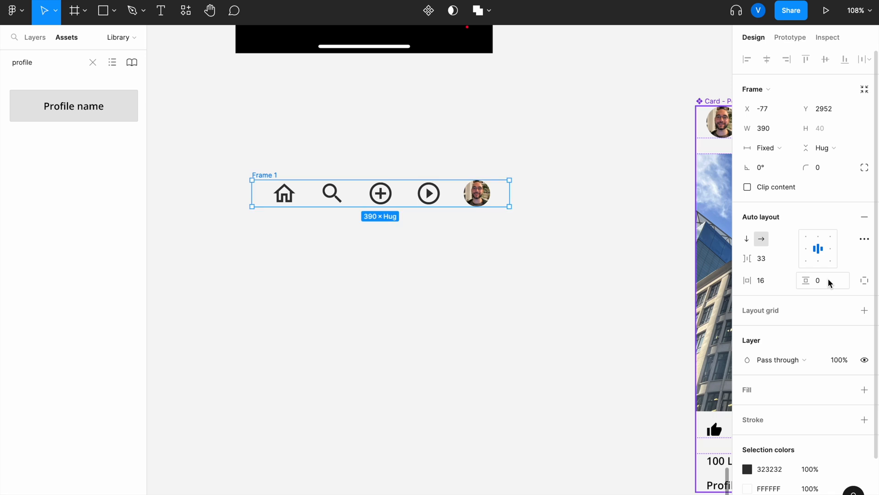
type("16")
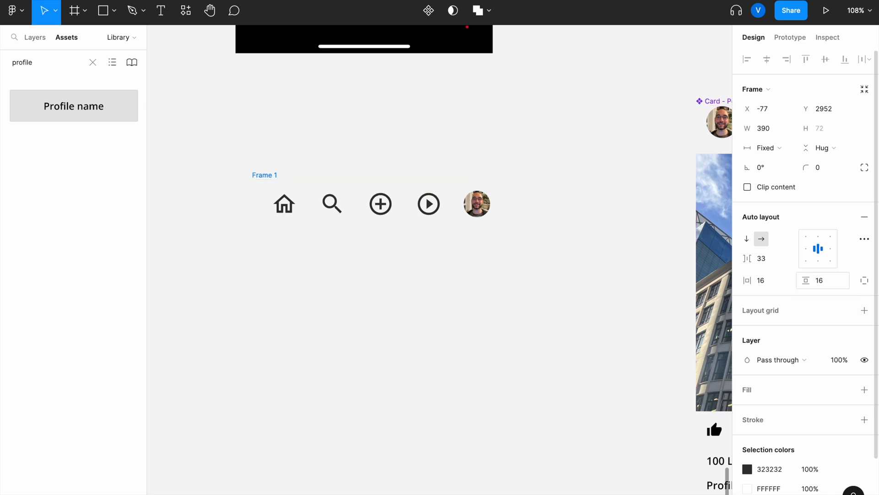
left_click(379, 203)
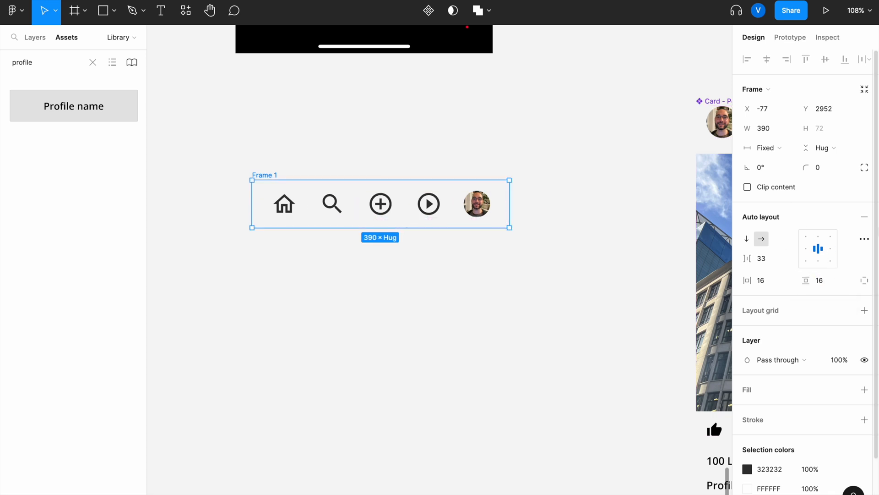
left_click(865, 239)
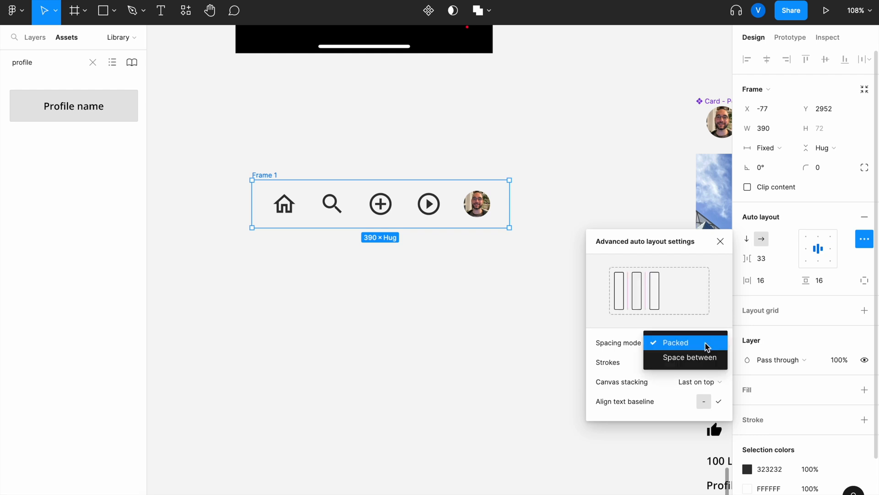
Switch the nav frame's spacing mode from Packed to Space between
left_click(554, 279)
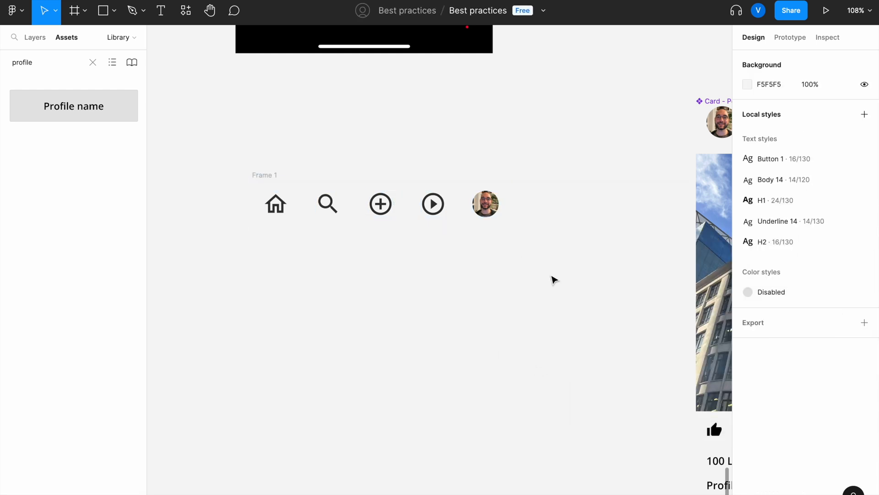
mouse_move(407, 265)
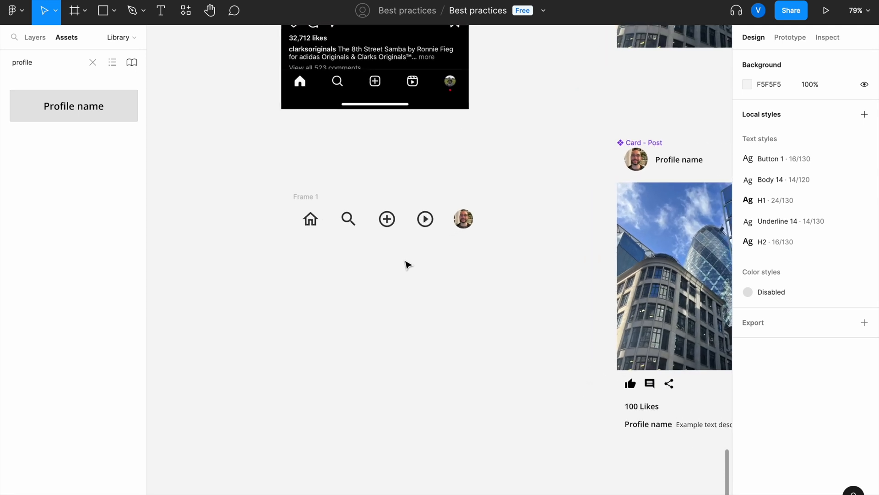
left_click(386, 220)
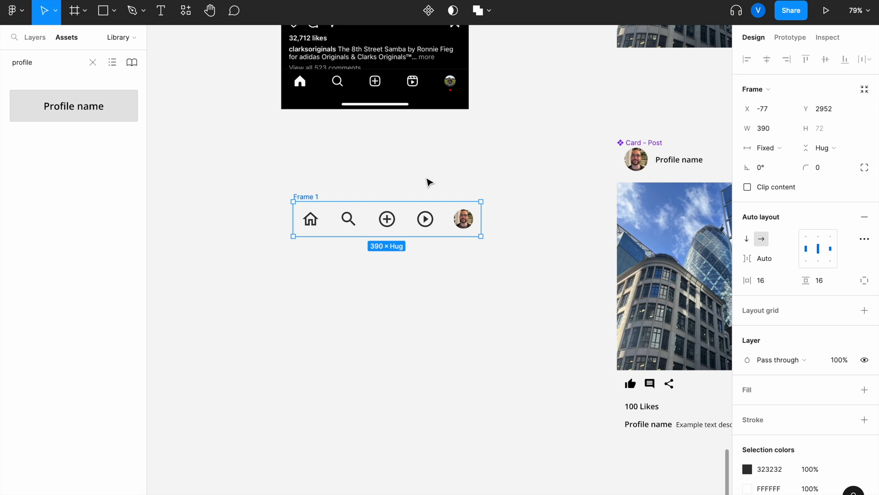
mouse_move(429, 11)
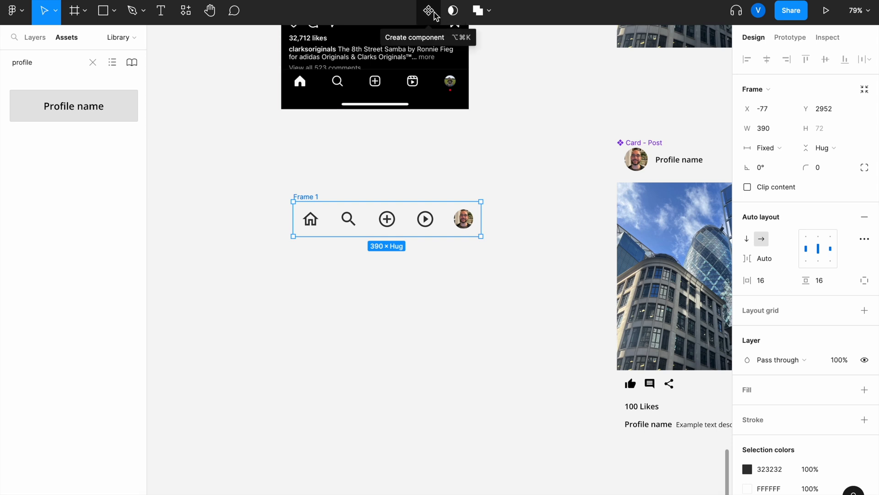
Turn the nav frame into the Nav bar component, dismiss the assets tip, and select it
left_click(428, 10)
type("Nav")
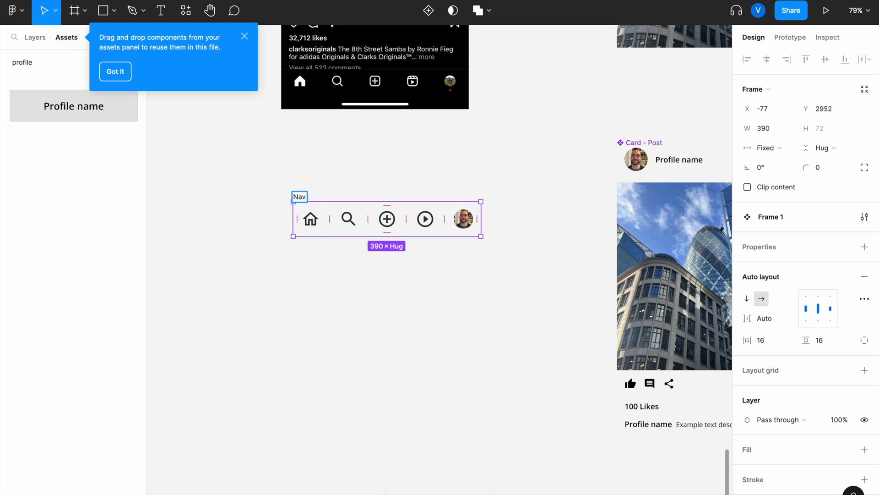
left_click(273, 338)
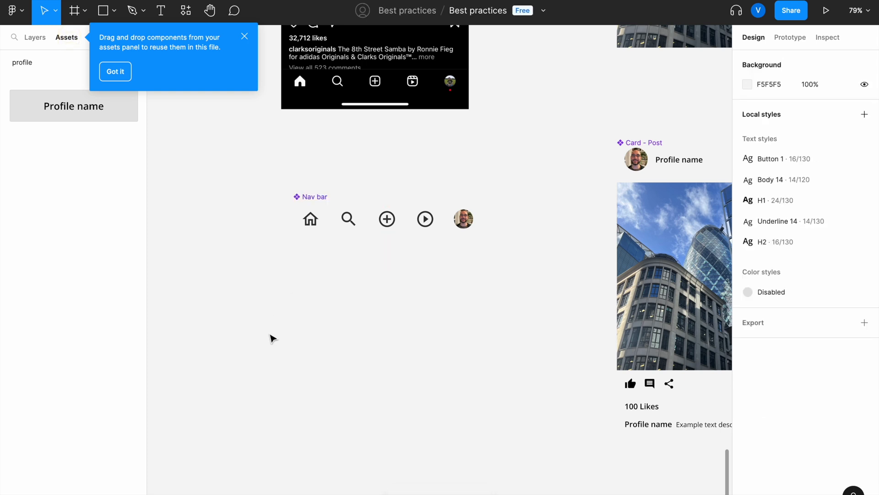
left_click(115, 72)
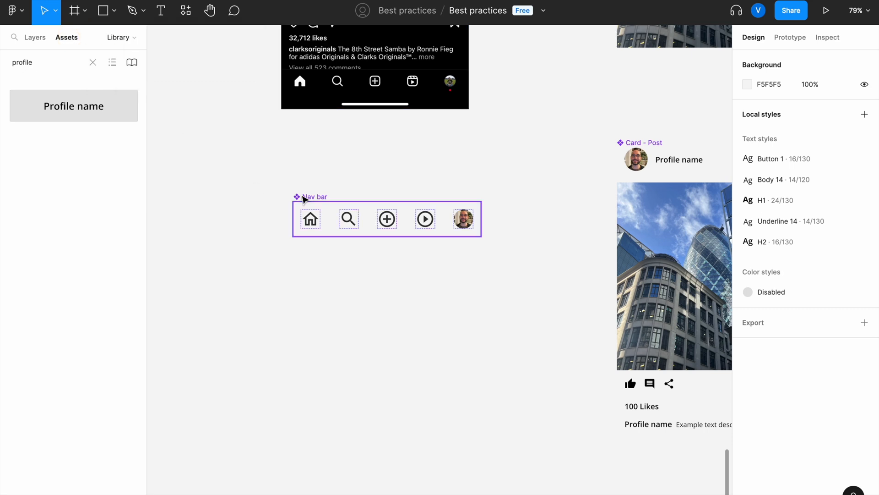
left_click(386, 218)
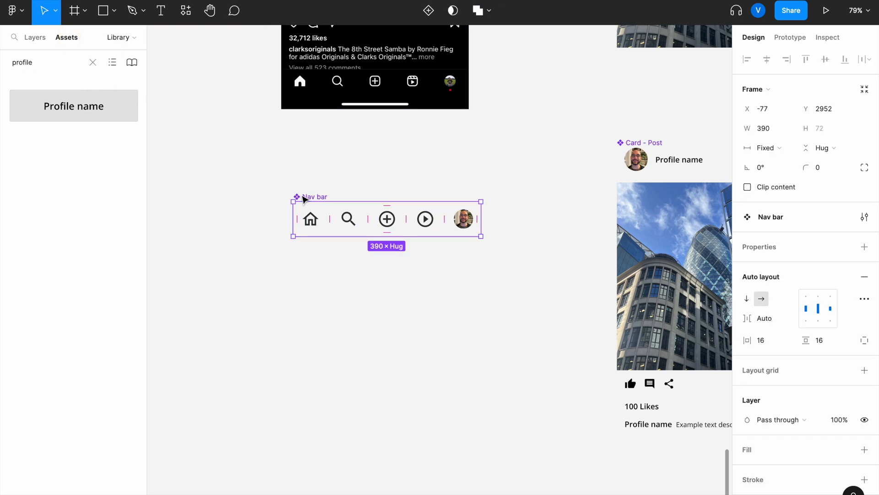
mouse_move(483, 234)
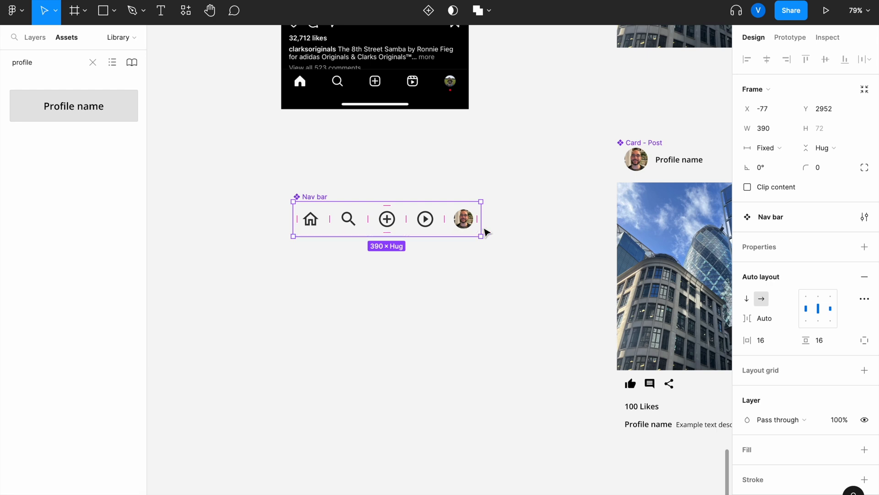
mouse_move(429, 11)
type("Home")
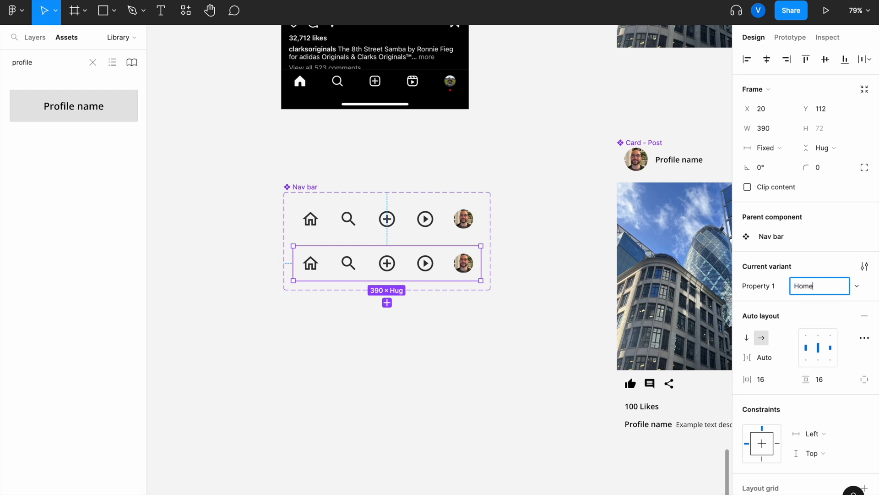
Name the new variant Home with a filled home icon, and recheck the Default variant
left_click(310, 263)
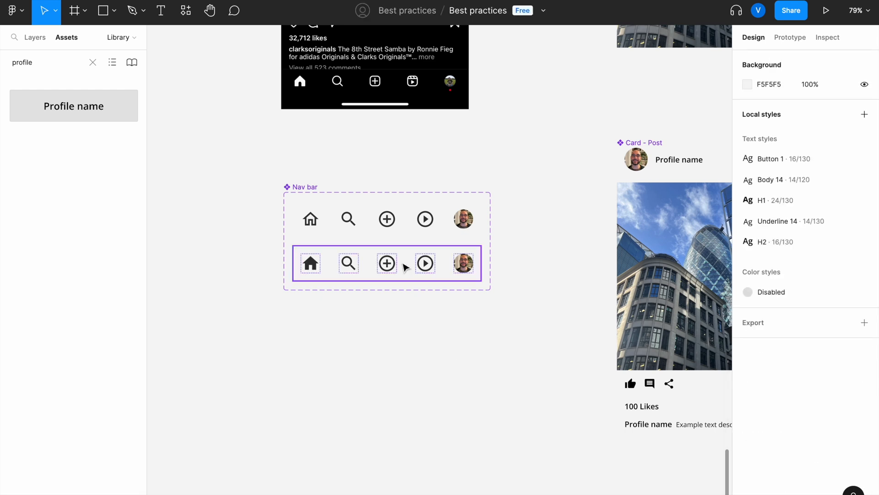
left_click(387, 219)
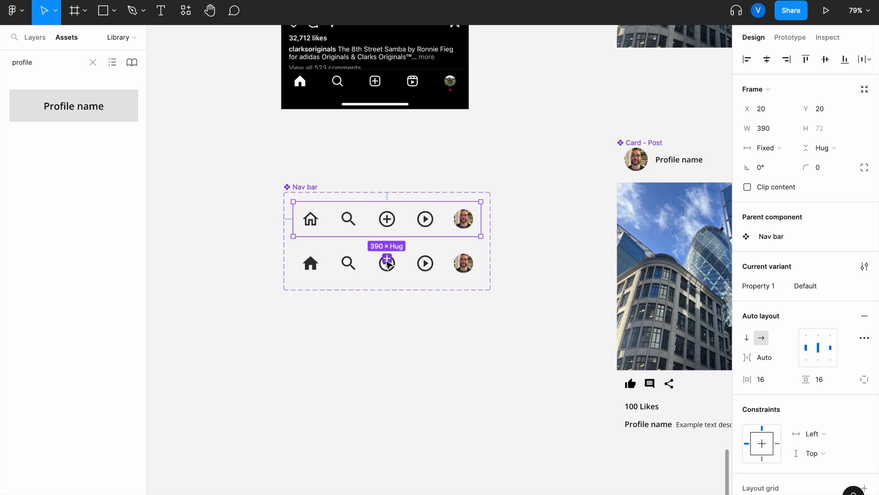
left_click(348, 307)
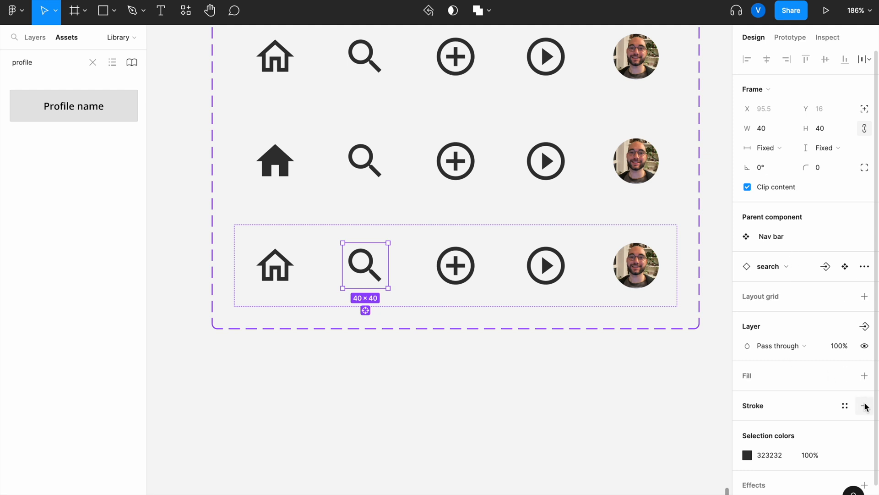
Circle the search icon in the new variant with a black 1 px stroke
left_click(864, 405)
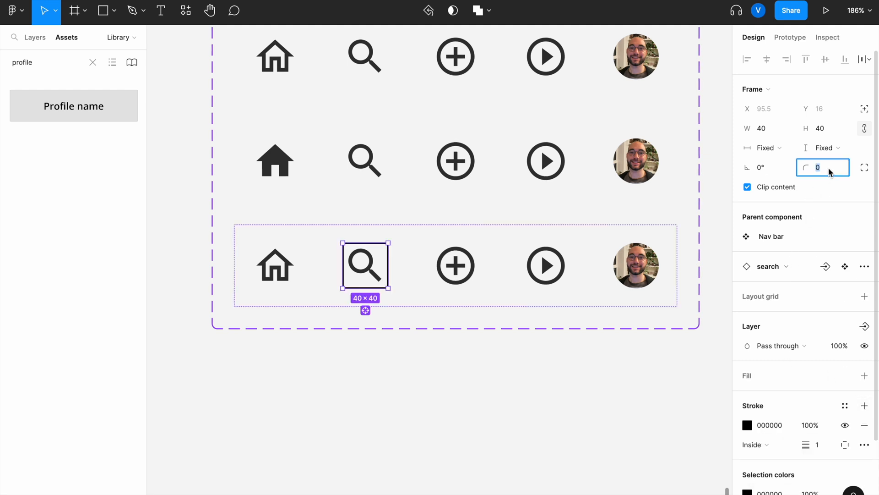
type("1")
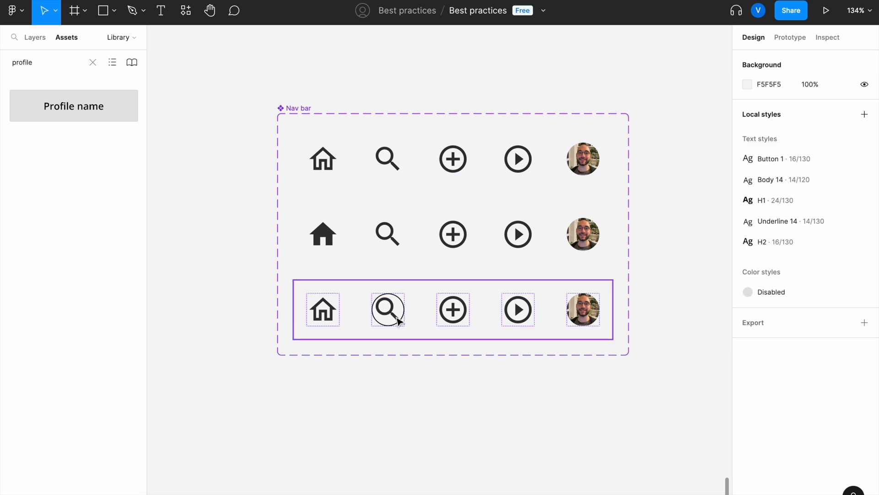
left_click(387, 309)
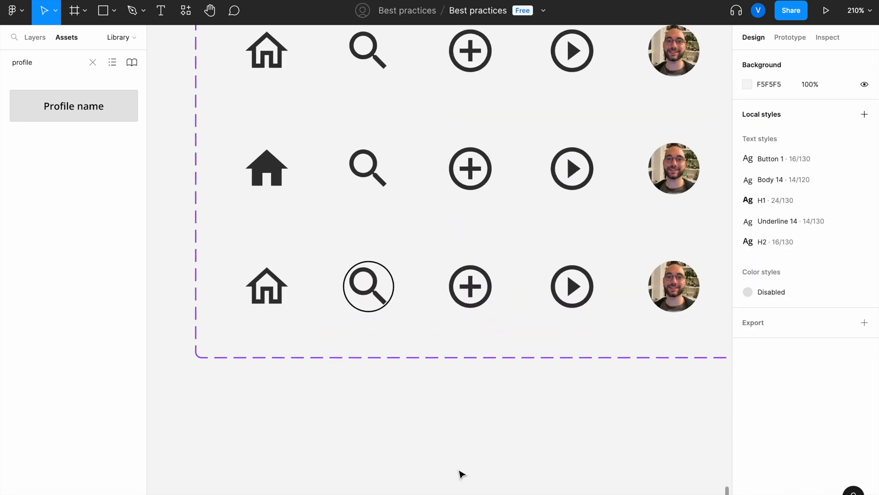
left_click(368, 285)
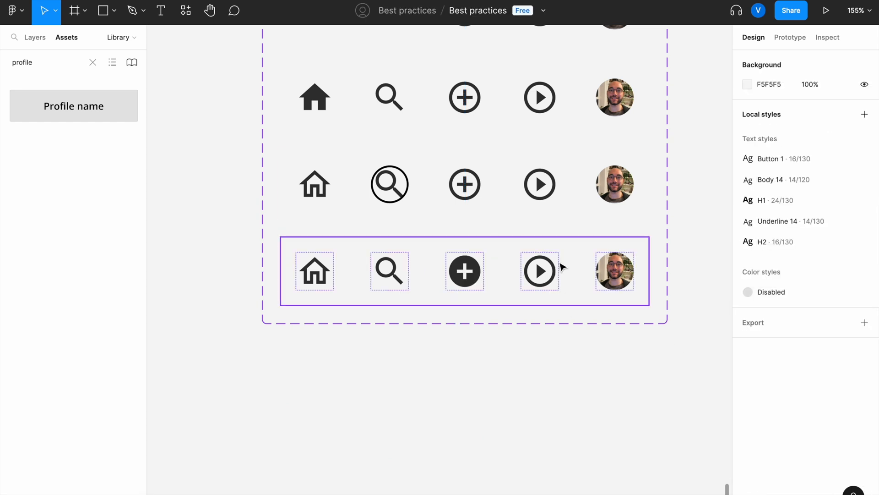
Add a fifth Nav bar variant and swap its play icon for play_circle_filled
left_click(464, 270)
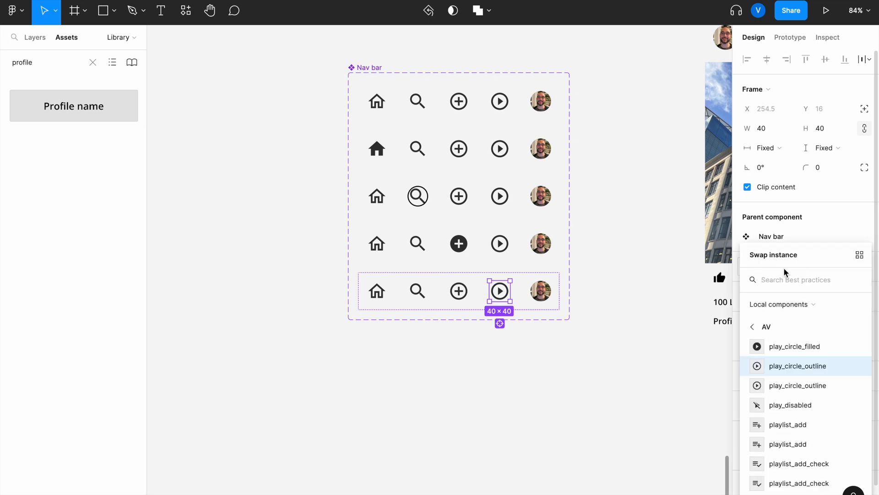
left_click(474, 85)
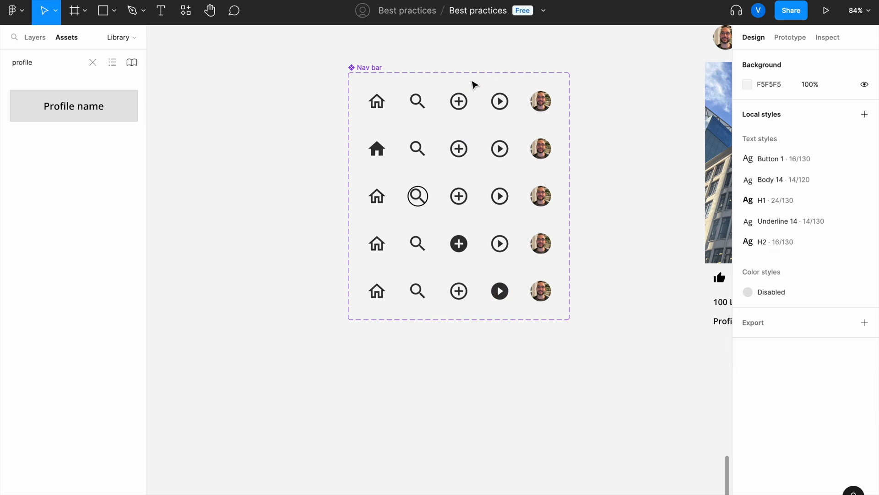
Add a sixth variant and give its profile picture a black 1px inside stroke
left_click(452, 290)
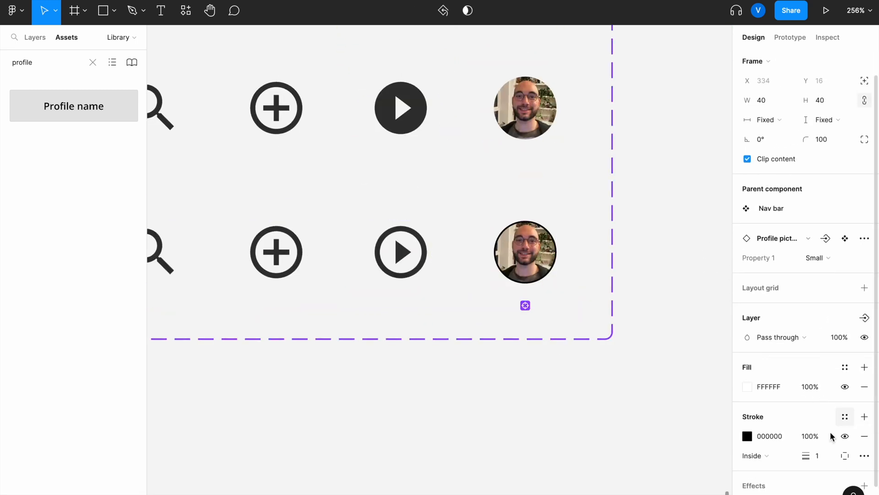
left_click(524, 252)
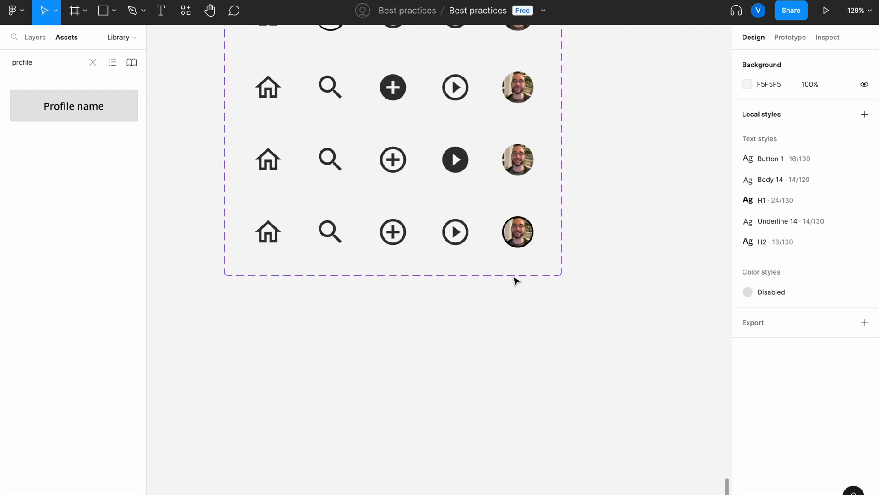
left_click(392, 232)
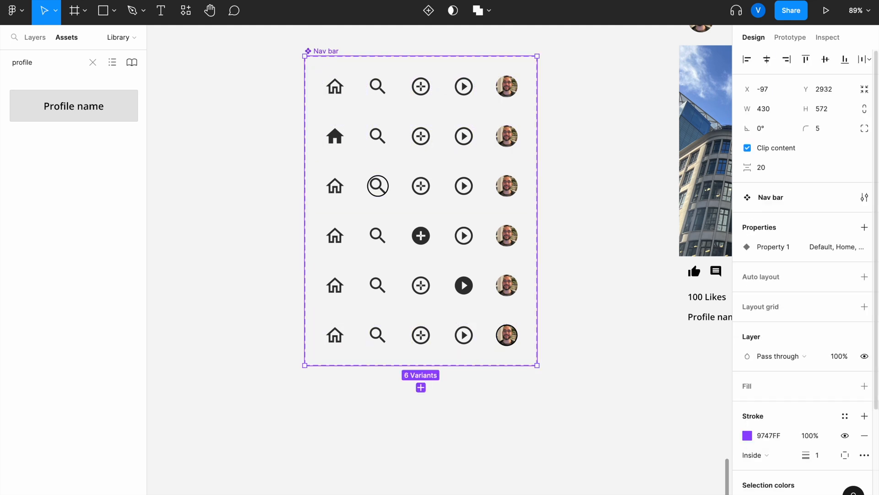
Change the selection colour 323232 to 000000 so all icons turn pure black
scroll("down", 3)
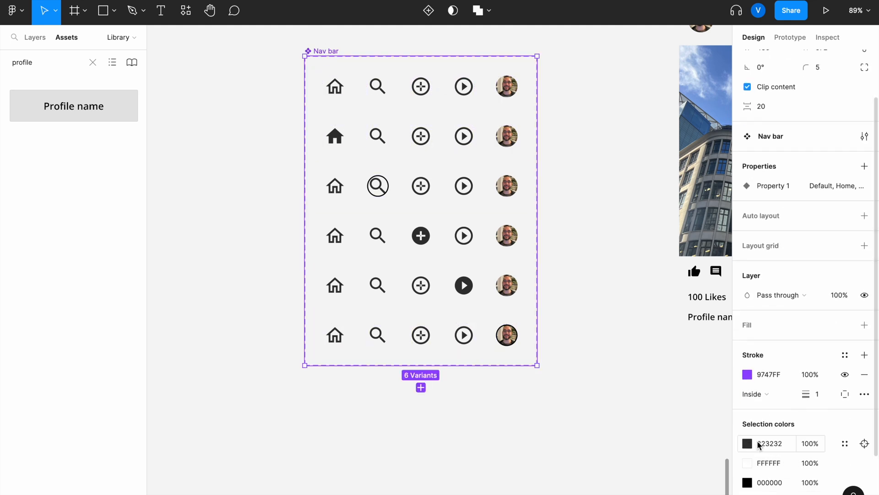
double_click(769, 443)
type("000000")
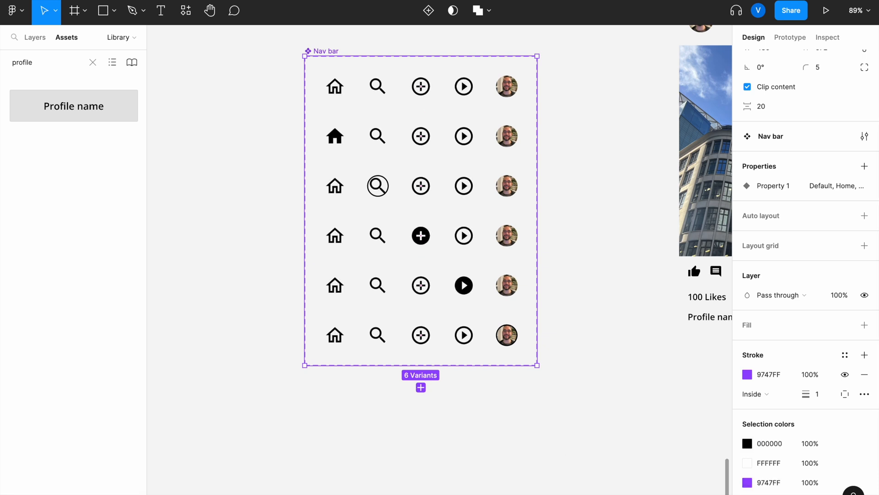
left_click(377, 185)
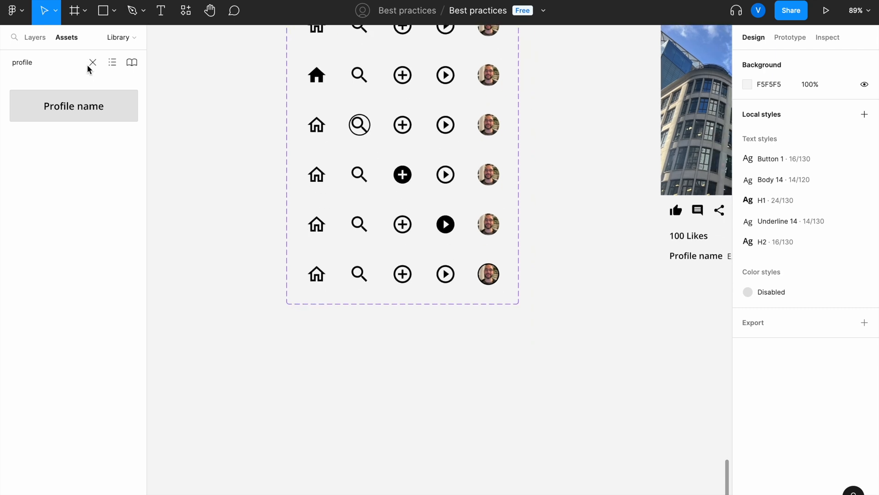
Place a Nav bar instance below the component and switch it to the fifth variant
left_click(92, 62)
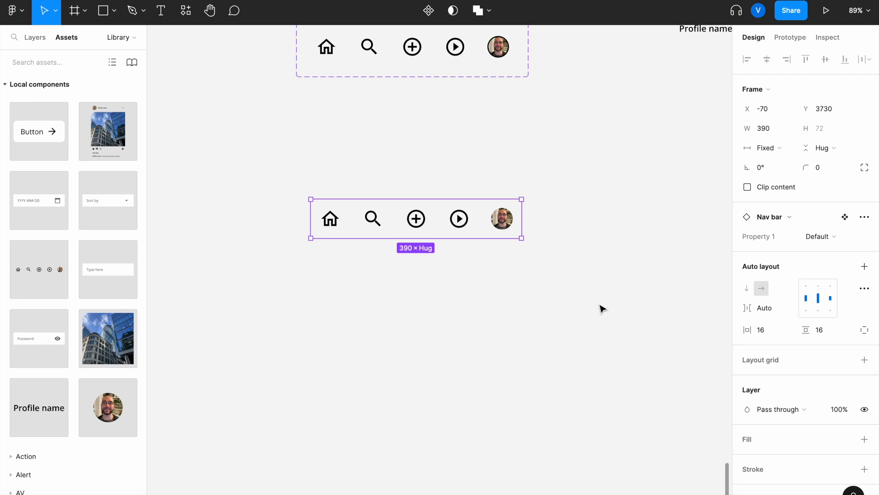
left_click(496, 267)
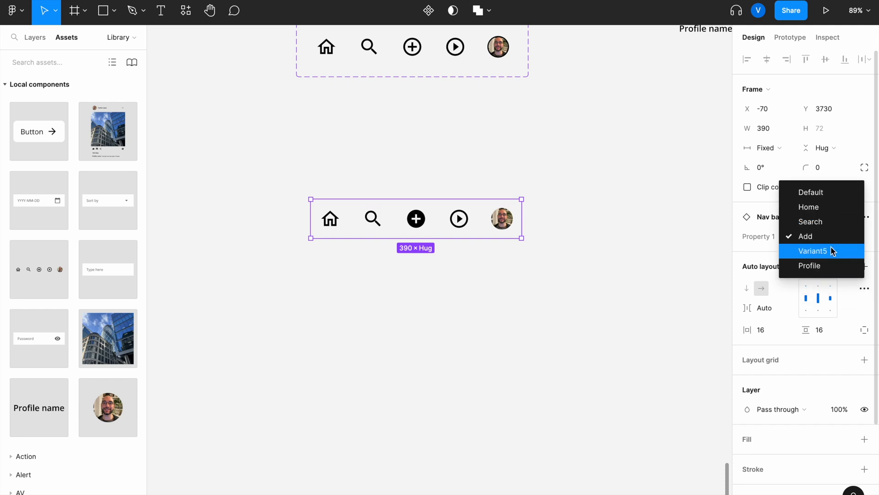
left_click(812, 250)
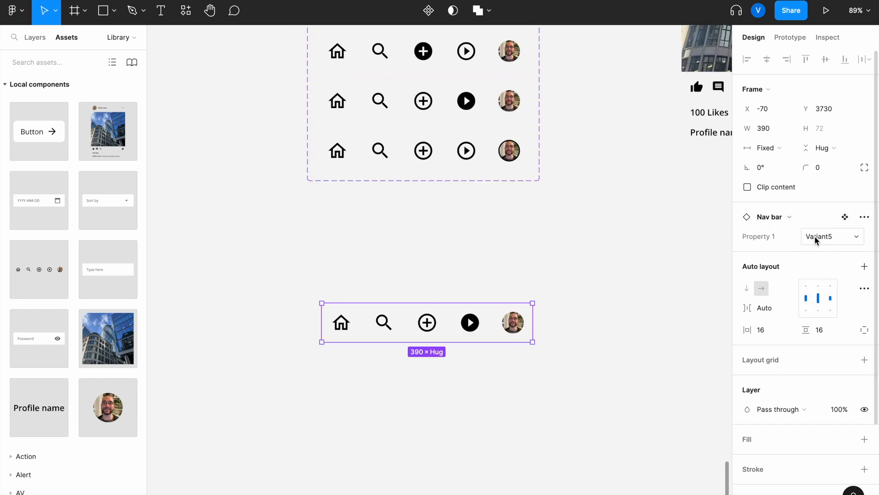
Rename Variant5 to Play, confirm it on the instance, and zoom out
left_click(422, 101)
type("Play")
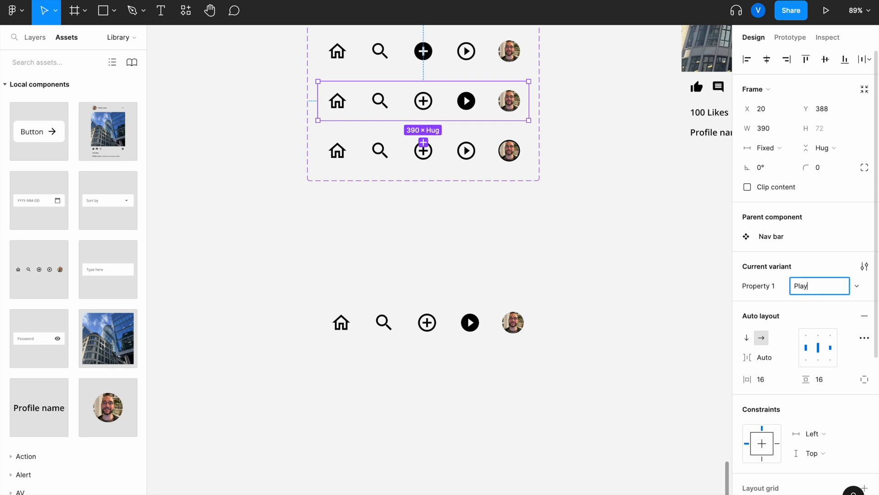
left_click(426, 322)
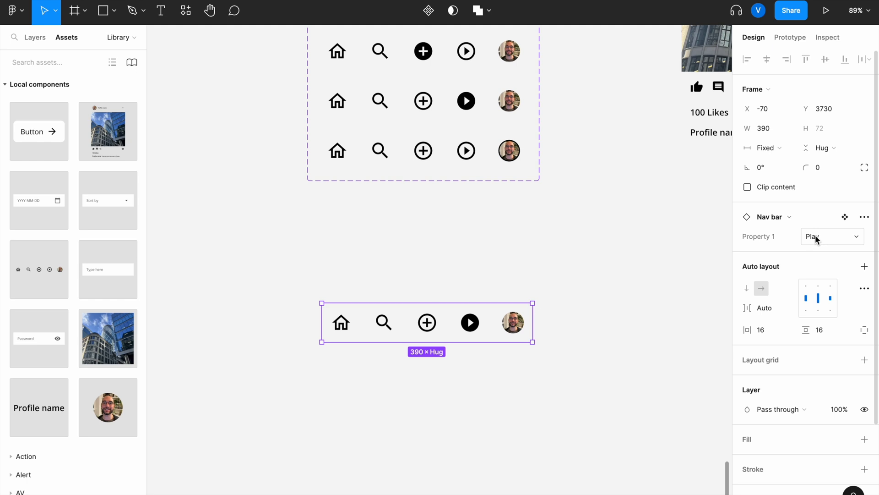
left_click(832, 236)
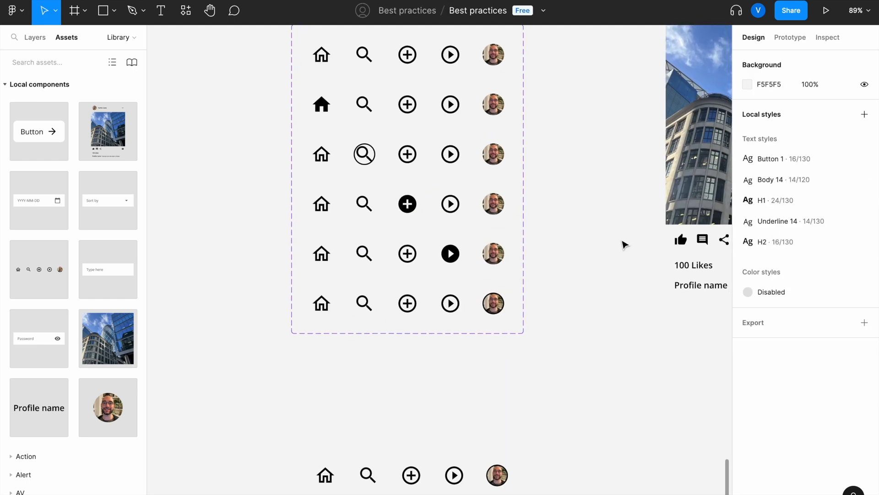
key("ctrl+minus")
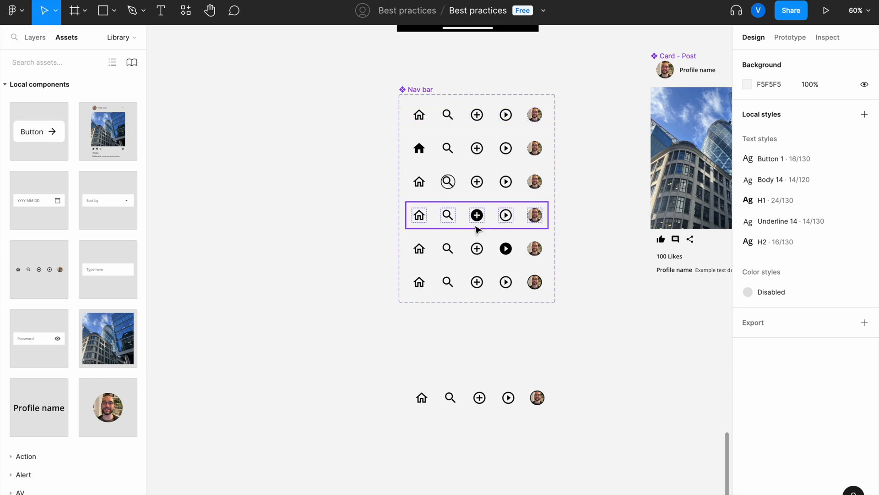